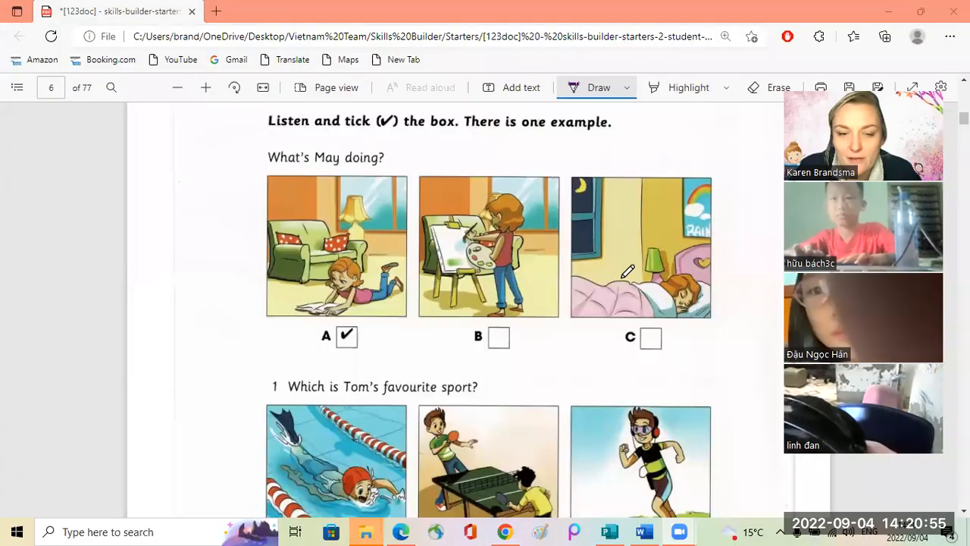
{"action": "mouse_move", "coordinate": [691, 373]}
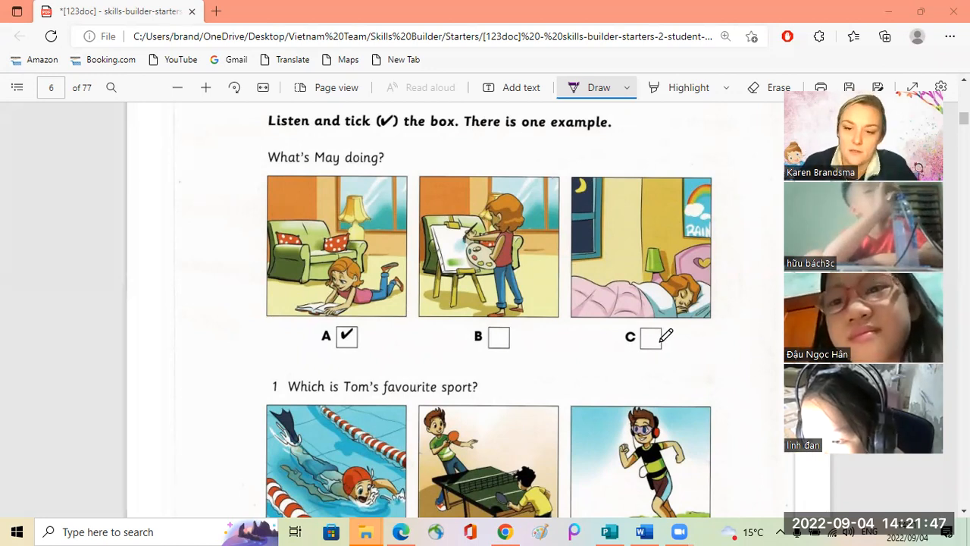
- Zoom in on question 1 about Tom's favourite sport for a closer view
{"action": "scroll", "scroll_direction": "down", "scroll_amount": 3}
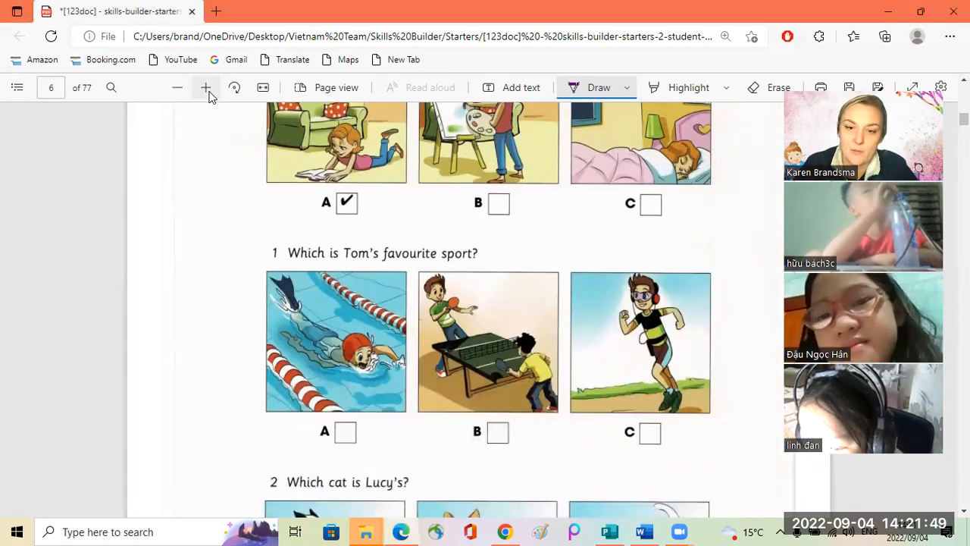
{"action": "left_click", "coordinate": [206, 87]}
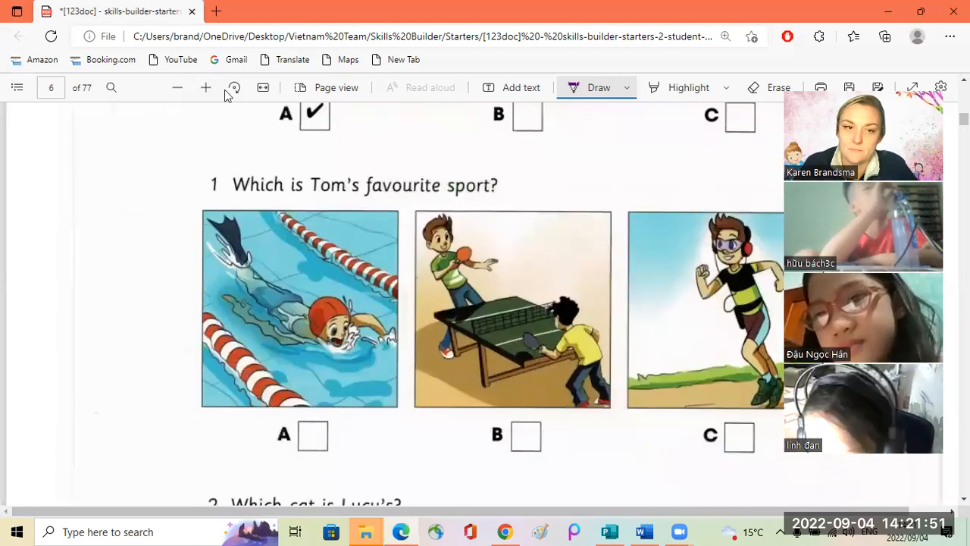
{"action": "scroll", "scroll_direction": "down", "scroll_amount": 3}
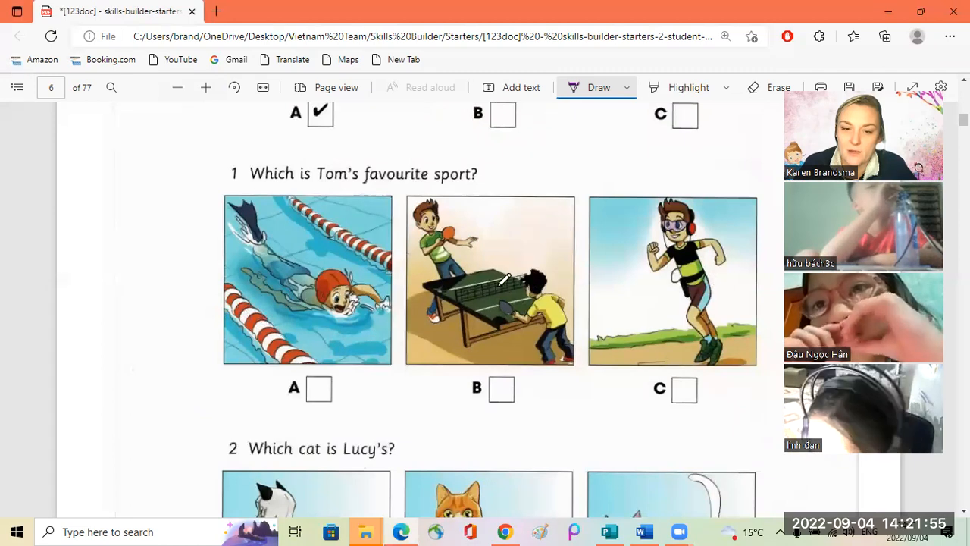
{"action": "mouse_move", "coordinate": [623, 436]}
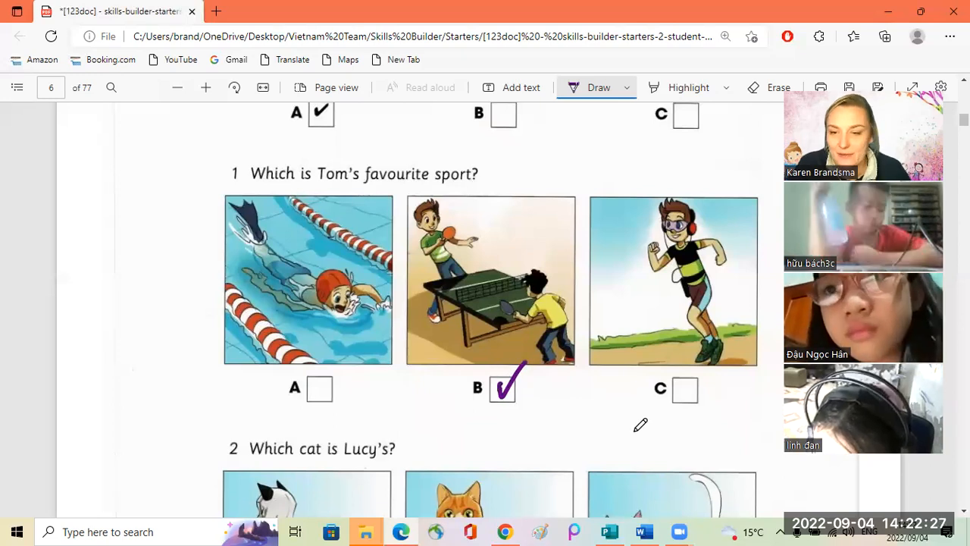
{"action": "scroll", "scroll_direction": "down", "scroll_amount": 3}
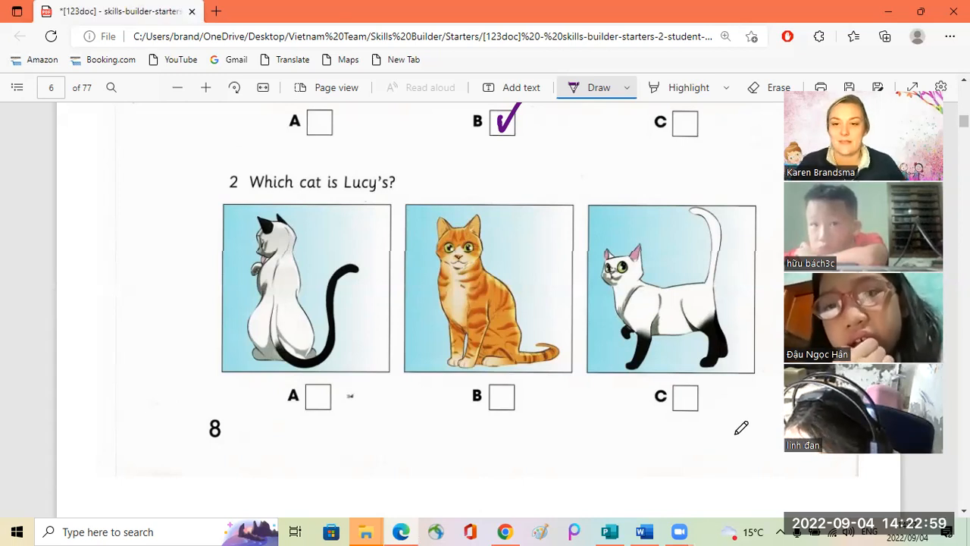
- Tick box A under 'What's Bill doing?' in purple ink
{"action": "left_click", "coordinate": [317, 394]}
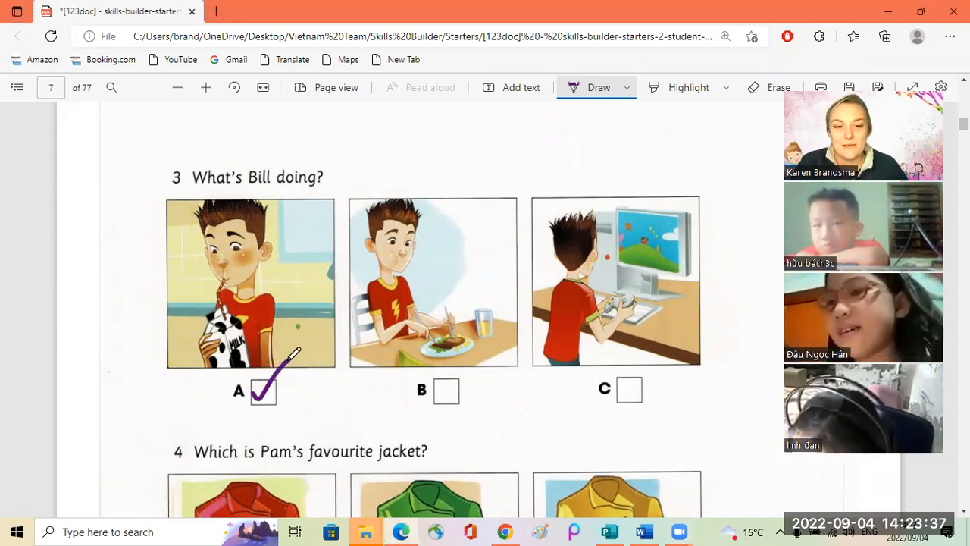
{"action": "scroll", "scroll_direction": "down", "scroll_amount": 3}
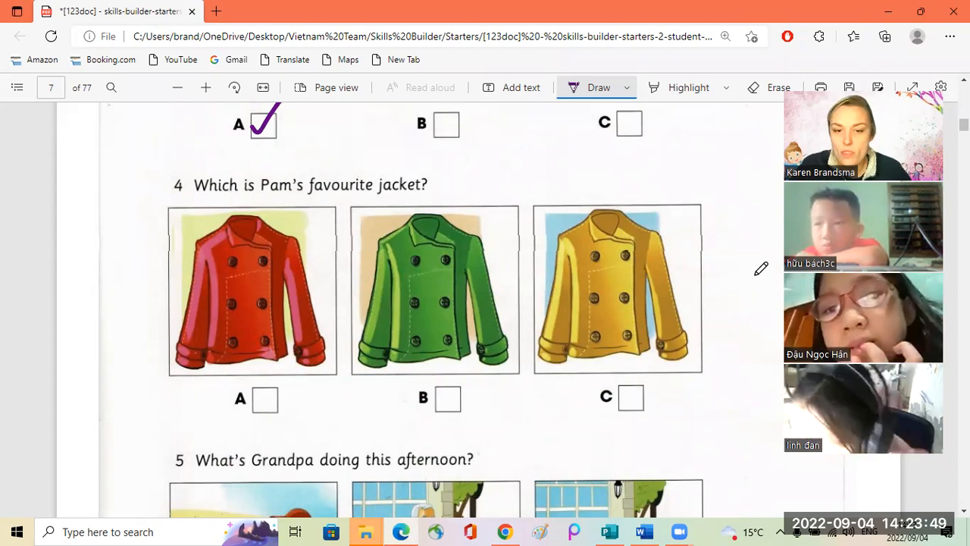
{"action": "mouse_move", "coordinate": [749, 267]}
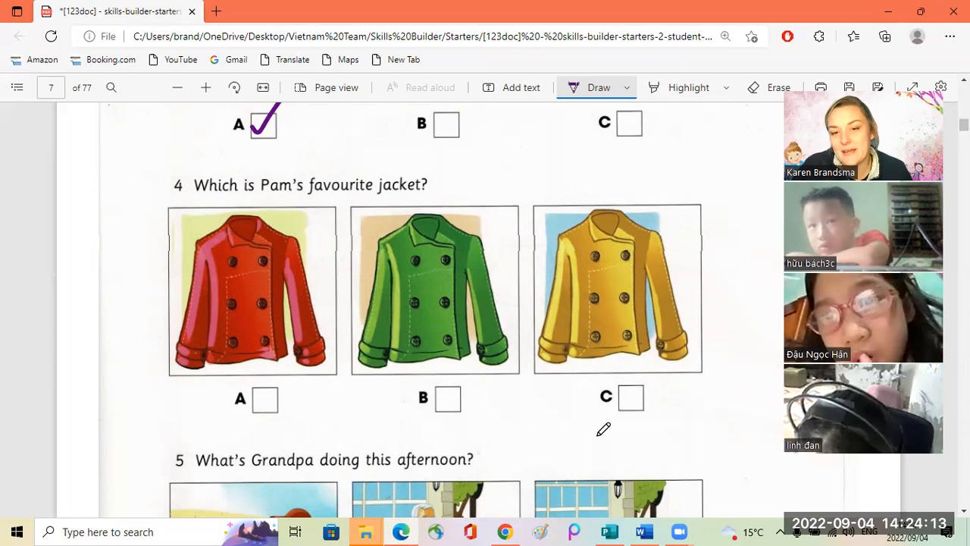
- Tick box C for Pam's favourite jacket in purple and move on to page 8
{"action": "scroll", "scroll_direction": "down", "scroll_amount": 3}
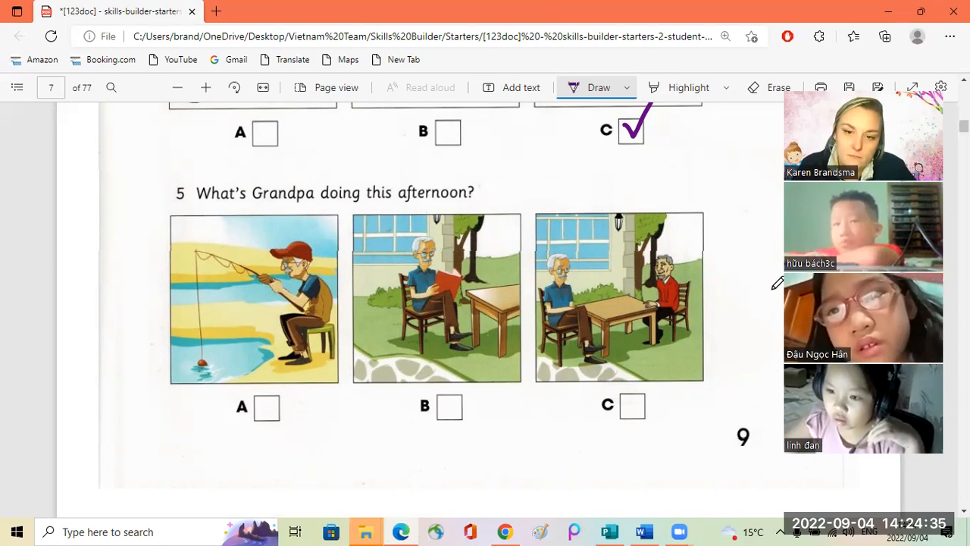
{"action": "mouse_move", "coordinate": [759, 276]}
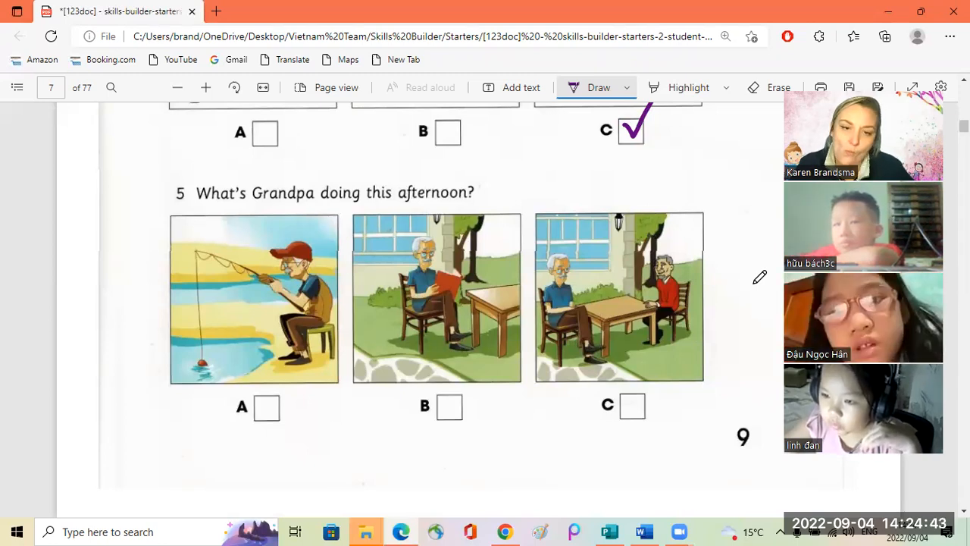
{"action": "left_click", "coordinate": [631, 407]}
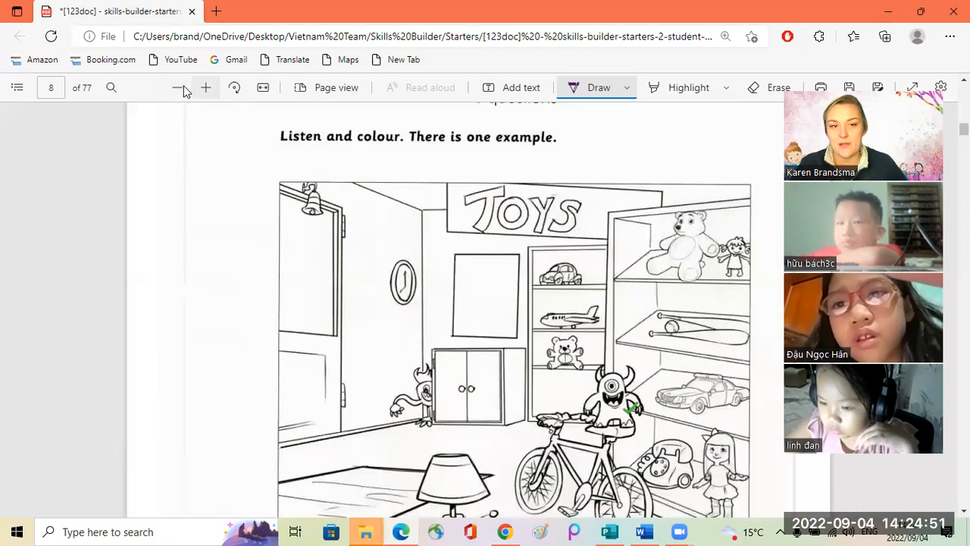
- Zoom out until the whole page 8 toy shop picture fits on screen
{"action": "left_click", "coordinate": [206, 86]}
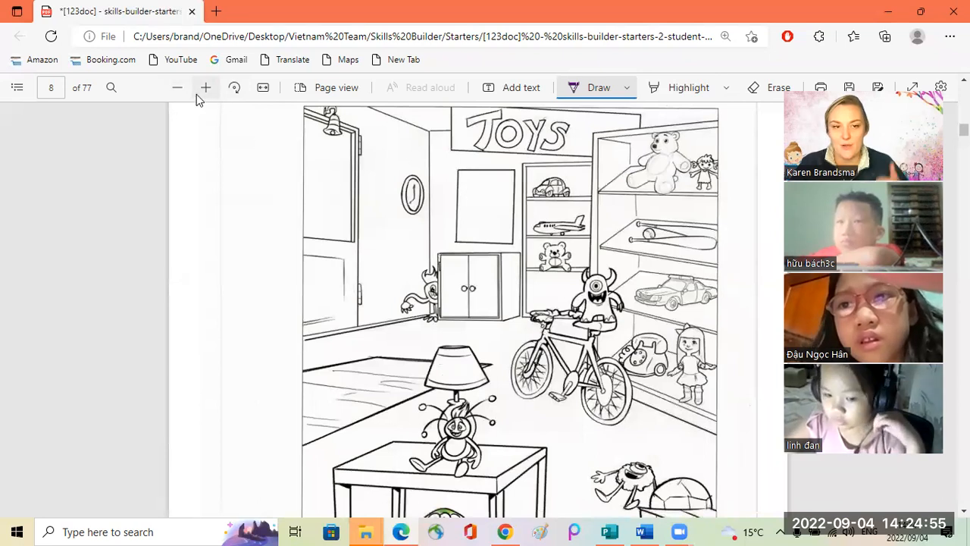
{"action": "left_click", "coordinate": [176, 87]}
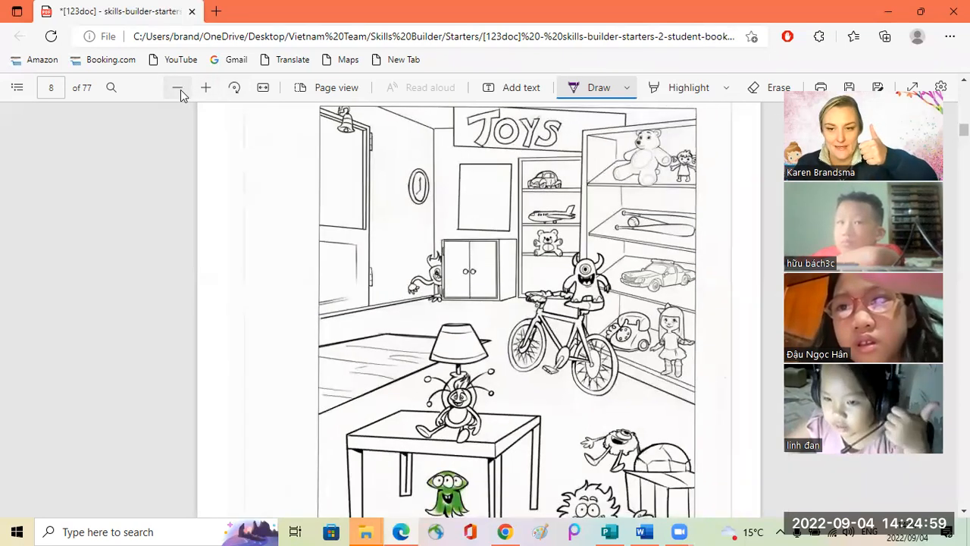
{"action": "left_click", "coordinate": [177, 86]}
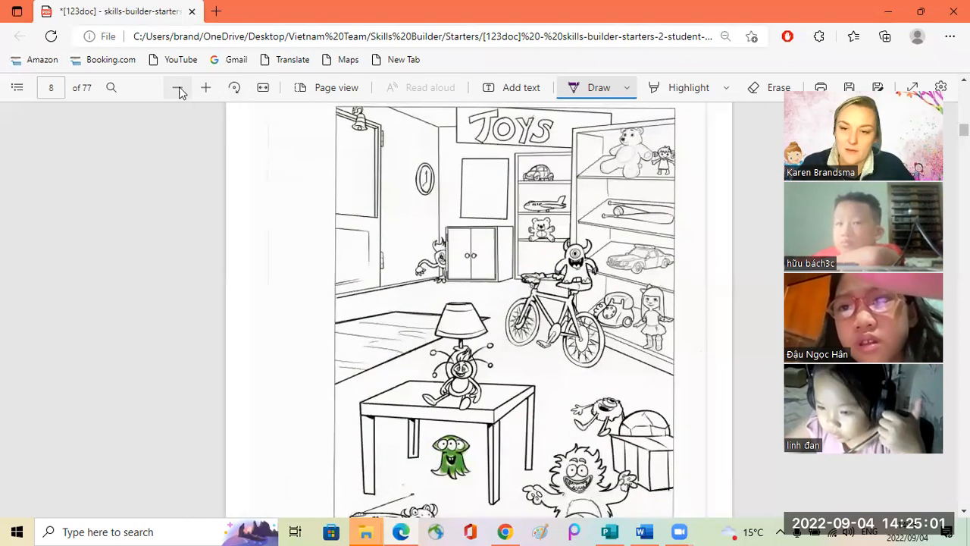
{"action": "mouse_move", "coordinate": [177, 88]}
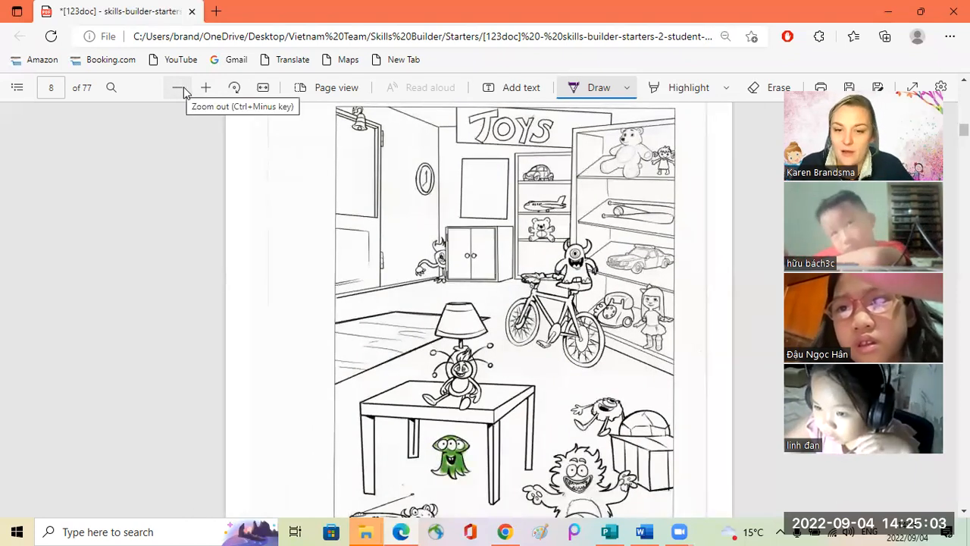
{"action": "left_click", "coordinate": [175, 86]}
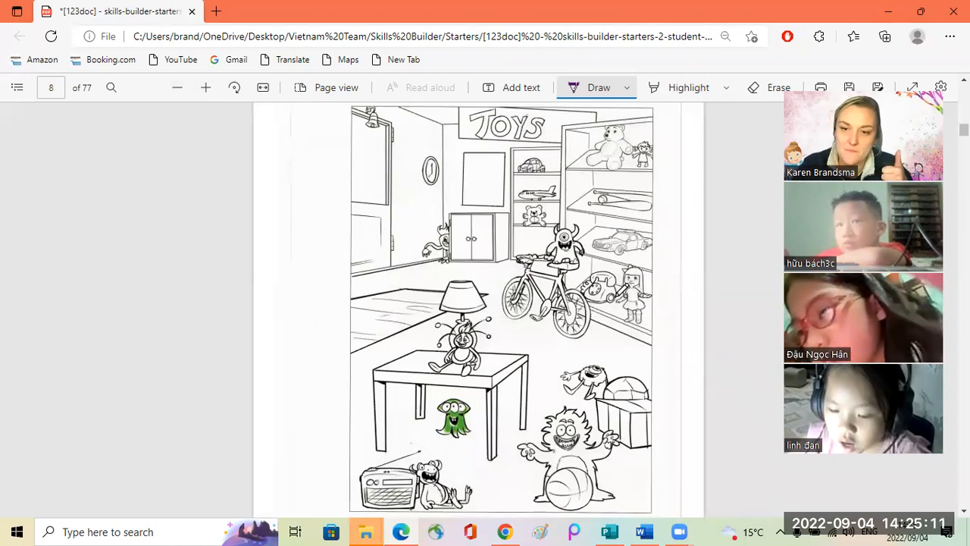
{"action": "mouse_move", "coordinate": [743, 242]}
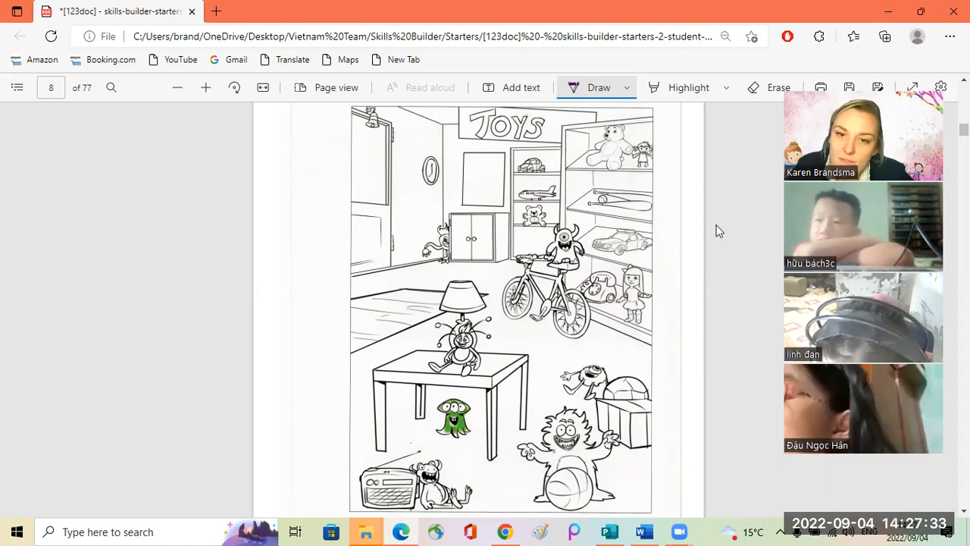
- Colour the monster above the bicycle brown with the Draw pen
{"action": "left_click", "coordinate": [626, 87]}
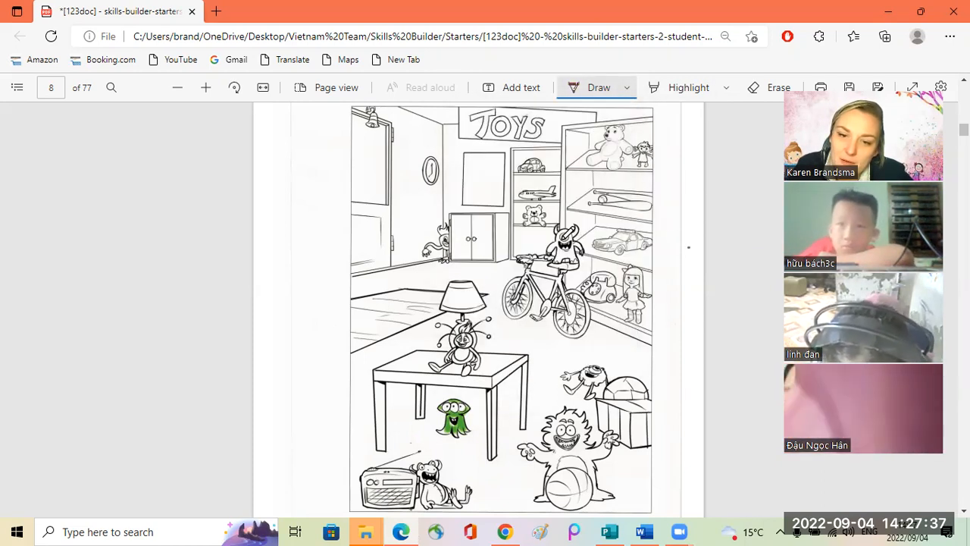
{"action": "left_click_drag", "start_coordinate": [568, 243], "coordinate": [549, 261]}
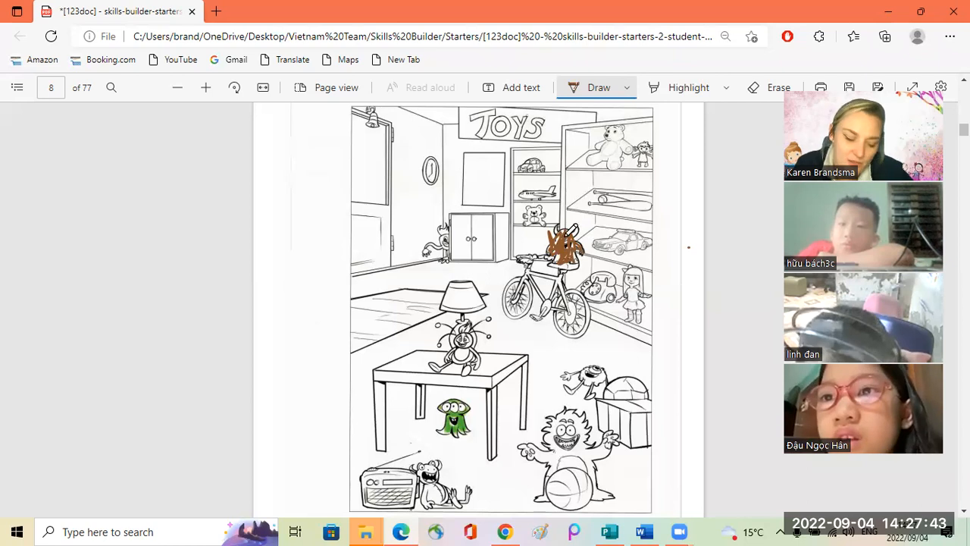
{"action": "mouse_move", "coordinate": [731, 253]}
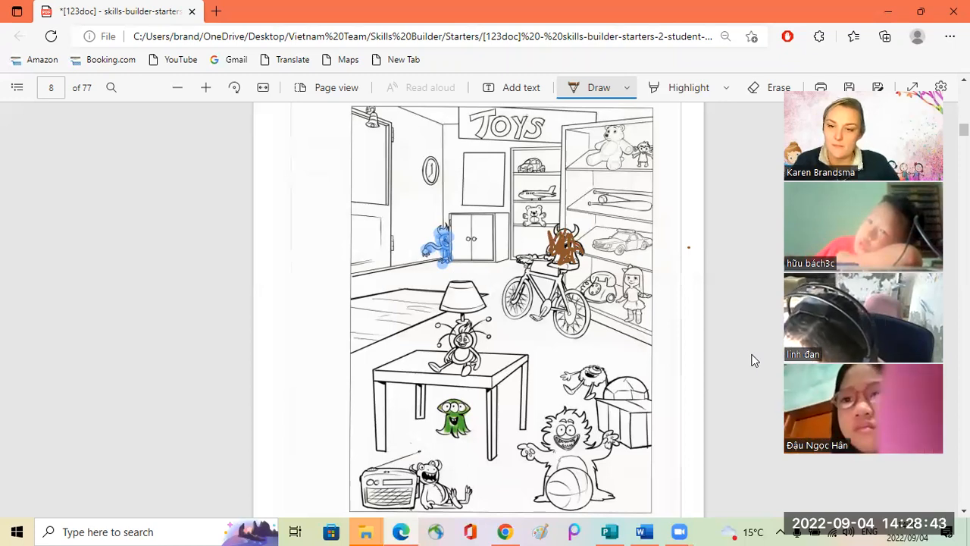
- Colour the creature on the table under the lamp red
{"action": "left_click_drag", "start_coordinate": [455, 326], "coordinate": [467, 345]}
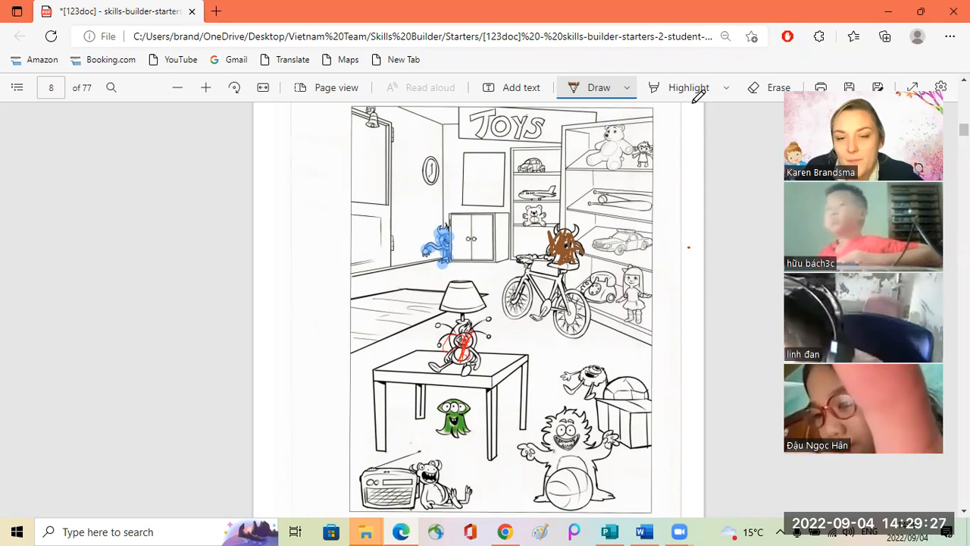
{"action": "left_click", "coordinate": [628, 86]}
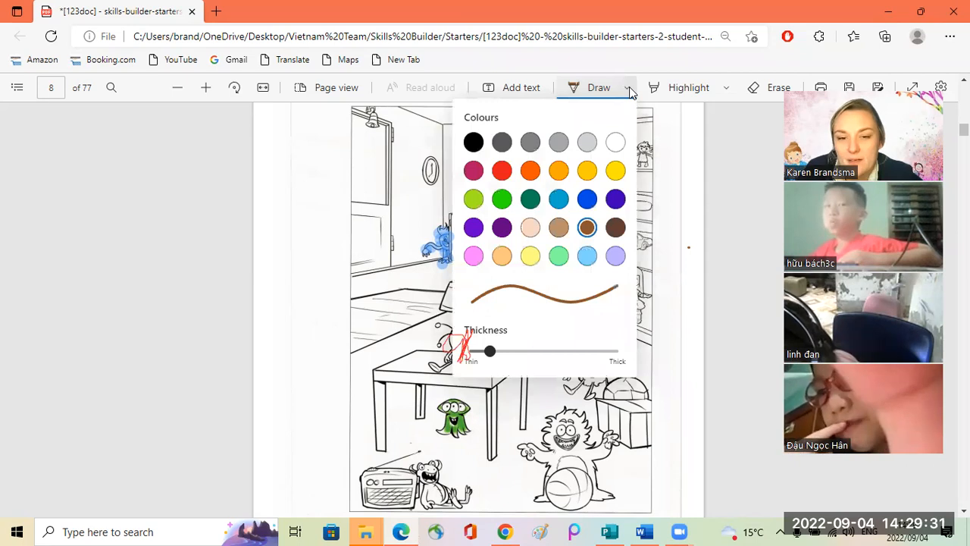
{"action": "left_click", "coordinate": [502, 227]}
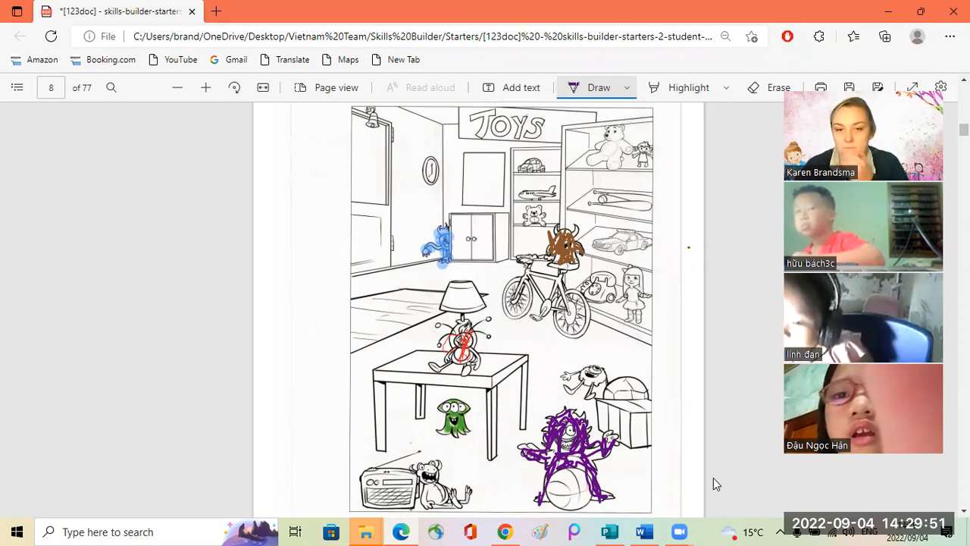
{"action": "mouse_move", "coordinate": [734, 473]}
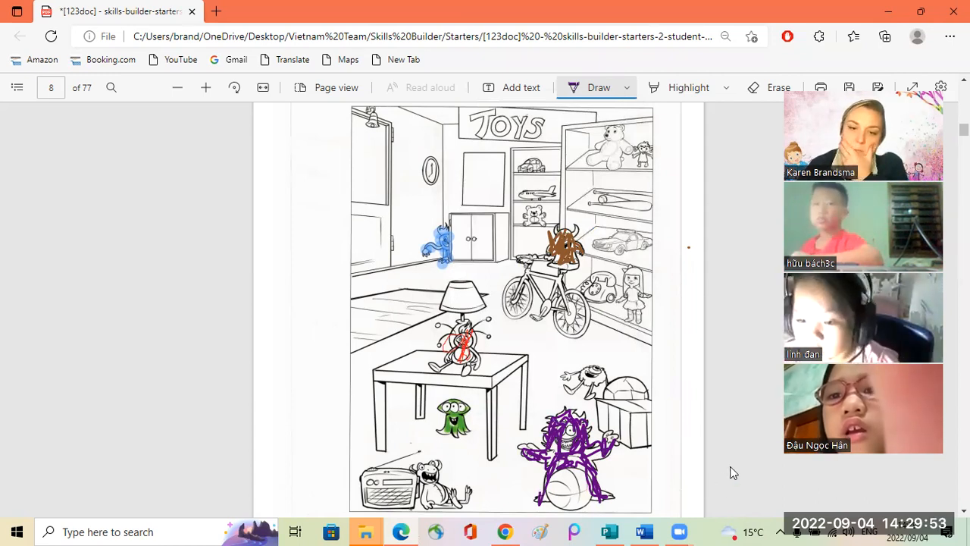
{"action": "mouse_move", "coordinate": [725, 471]}
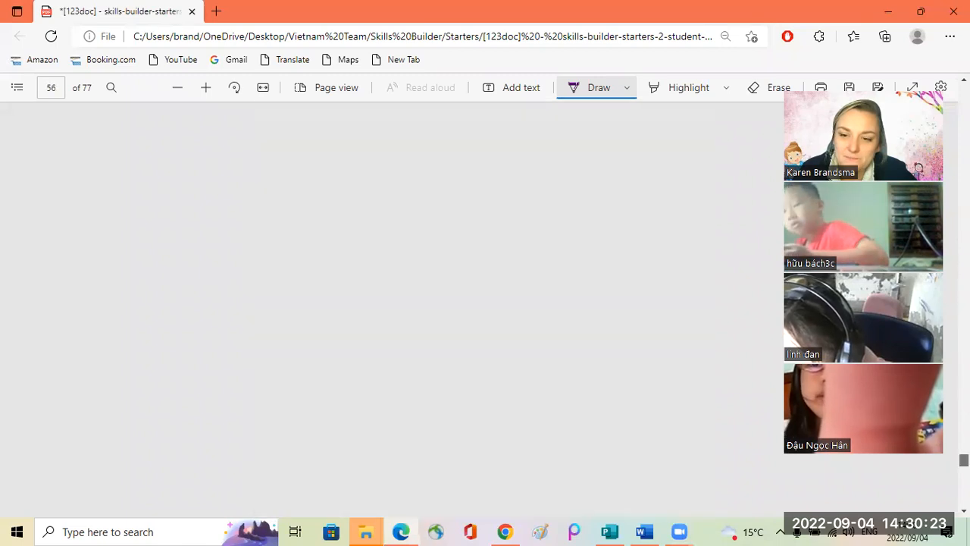
- Rotate the Unit 1 zoo scene card on page 68 upright and zoom in on it
{"action": "scroll", "scroll_direction": "down", "scroll_amount": 3}
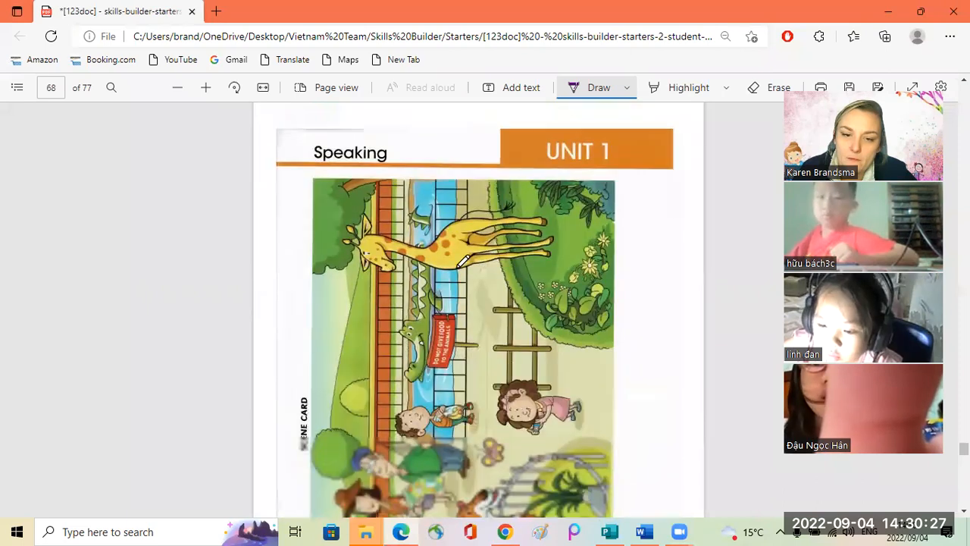
{"action": "left_click", "coordinate": [234, 87]}
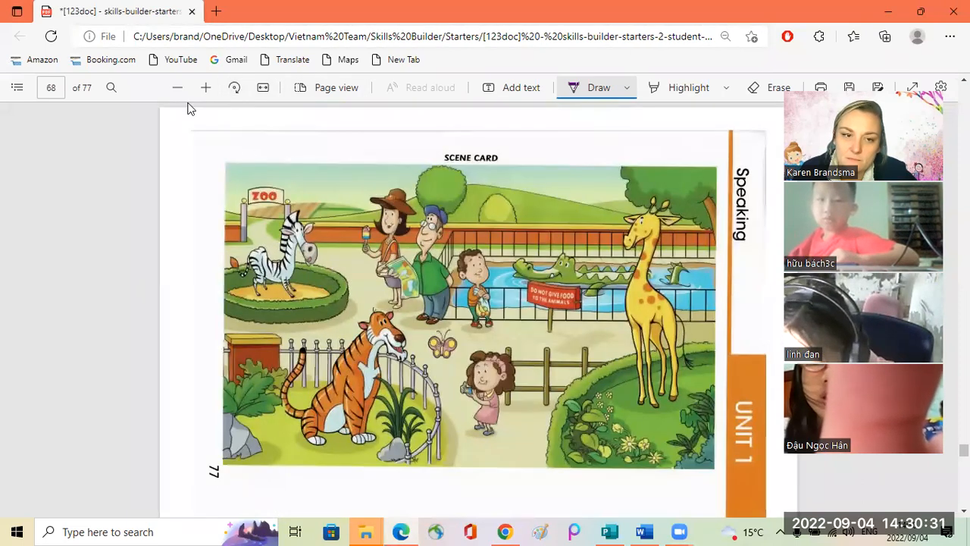
{"action": "left_click", "coordinate": [206, 86]}
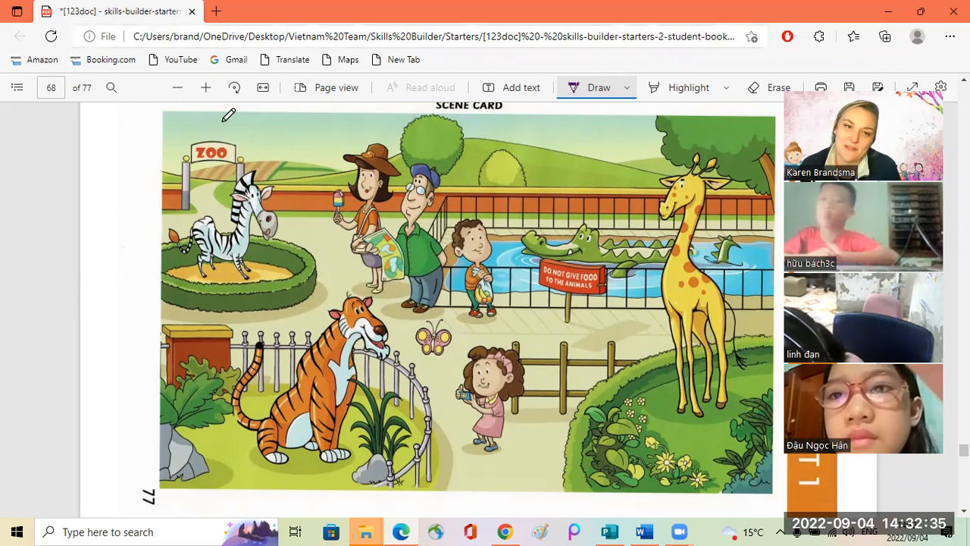
- Search for the Google Translate English-to-Vietnamese translator and enter 'insect'
{"action": "type", "text": "g"}
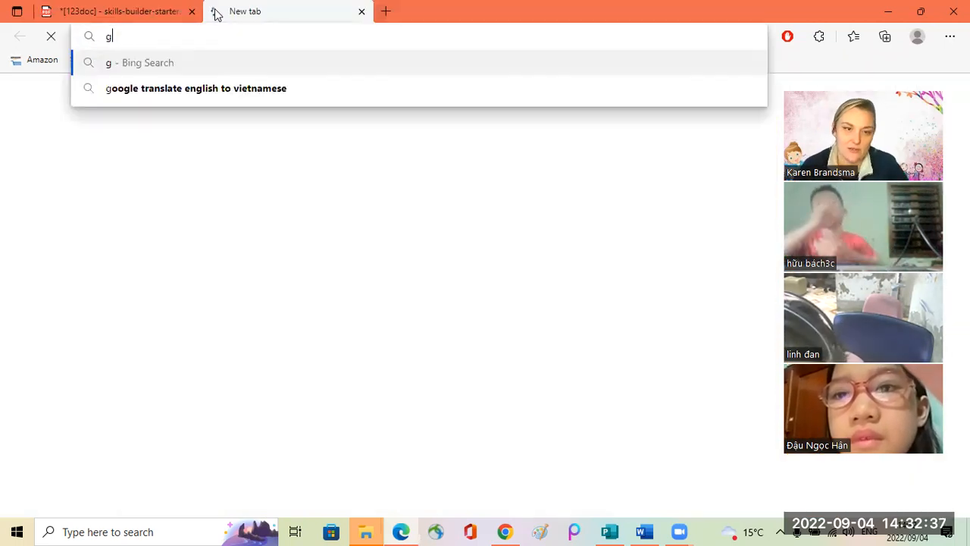
{"action": "left_click", "coordinate": [195, 88]}
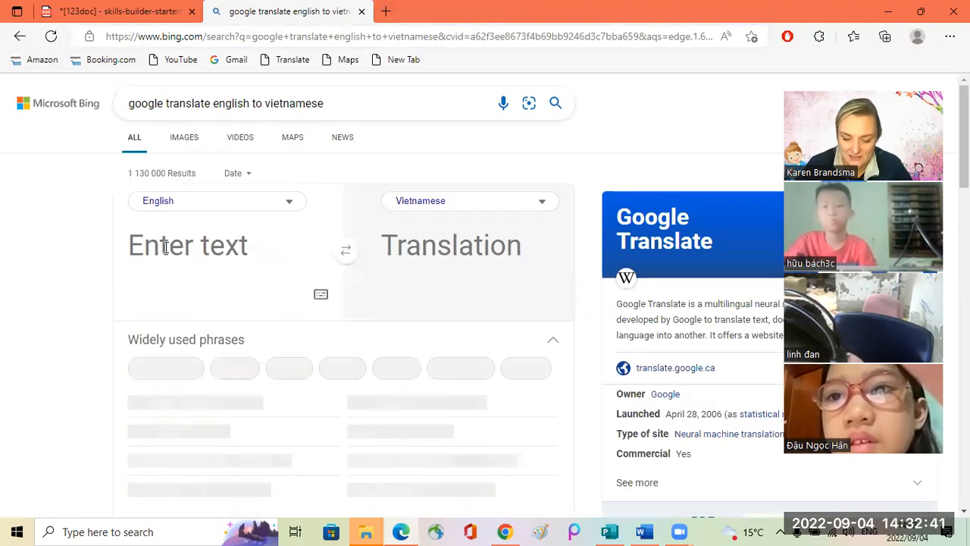
{"action": "type", "text": "insect"}
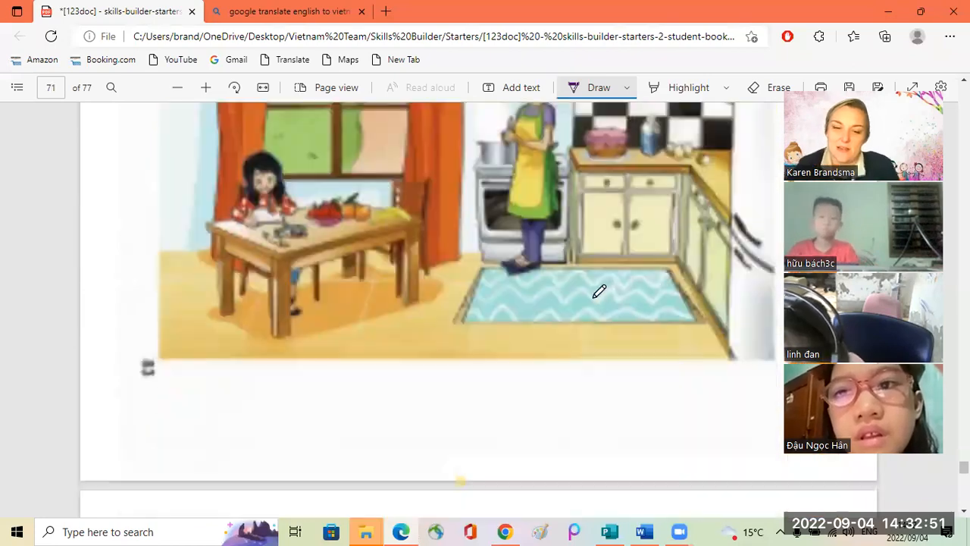
- Scroll to page 73 and rotate the Unit 1 object cards upright
{"action": "scroll", "scroll_direction": "down", "scroll_amount": 3}
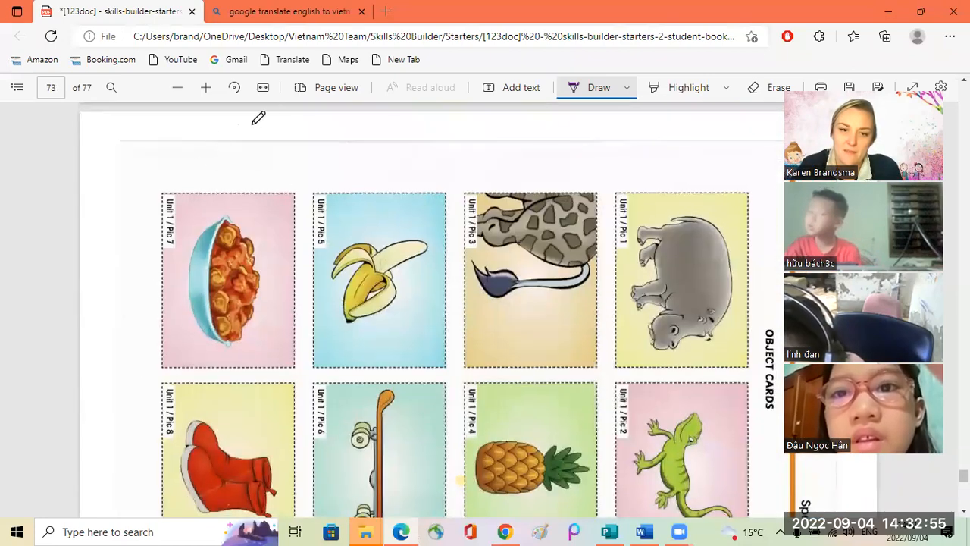
{"action": "left_click", "coordinate": [234, 86]}
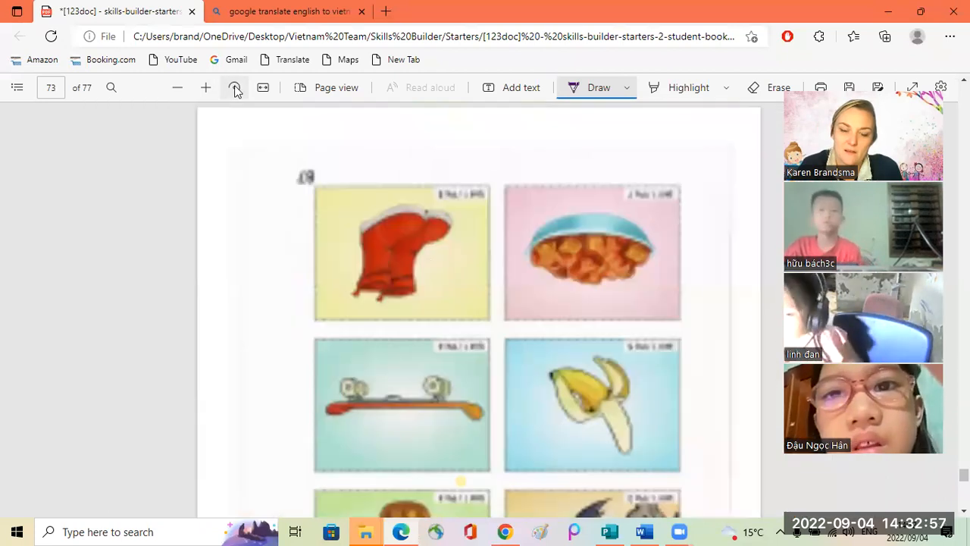
{"action": "left_click", "coordinate": [235, 87]}
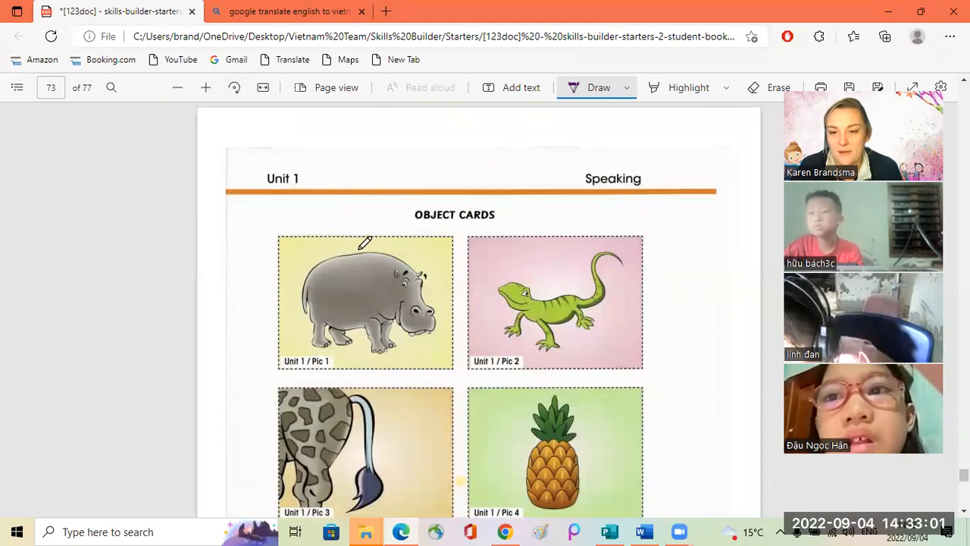
{"action": "mouse_move", "coordinate": [264, 231]}
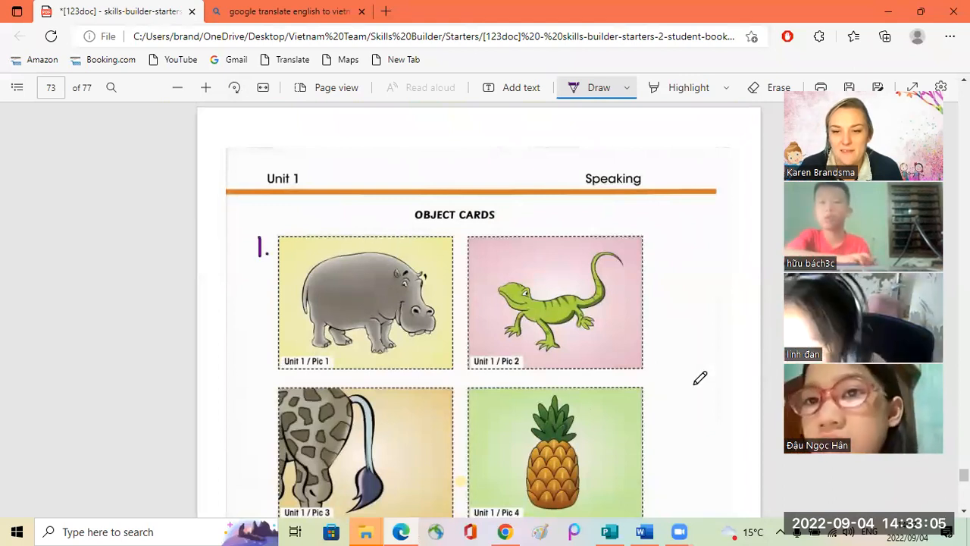
{"action": "mouse_move", "coordinate": [731, 231]}
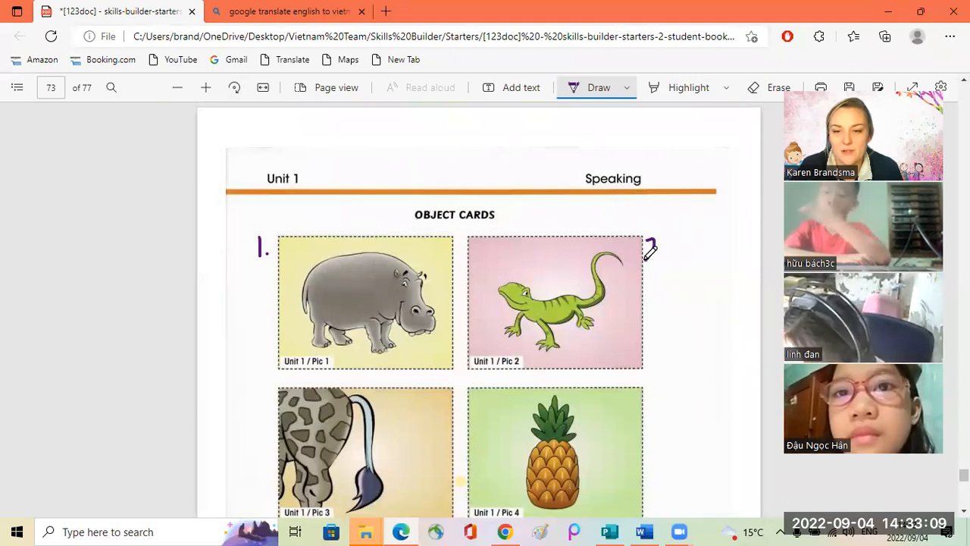
- Write the number 2 beside the lizard card and scroll down to the next cards
{"action": "left_click_drag", "start_coordinate": [644, 258], "coordinate": [667, 245]}
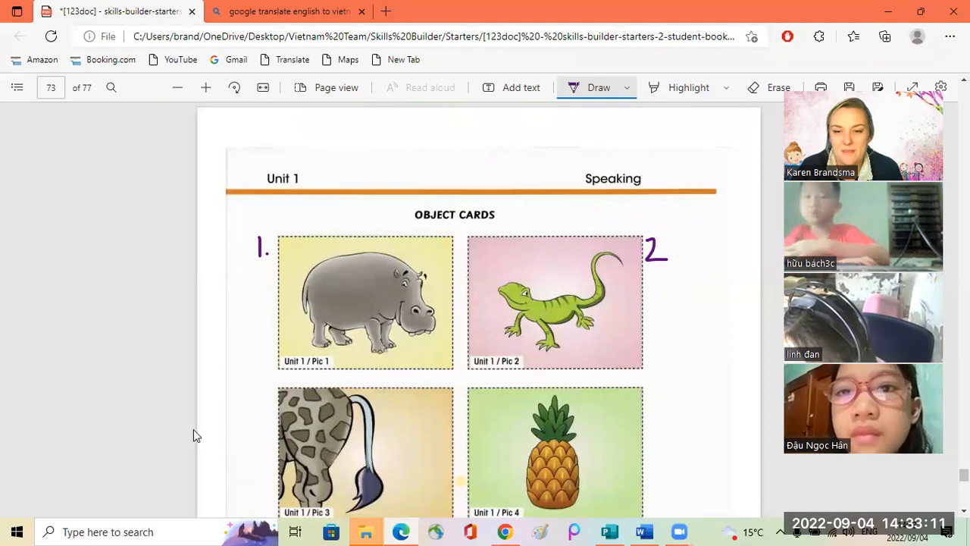
{"action": "mouse_move", "coordinate": [279, 382]}
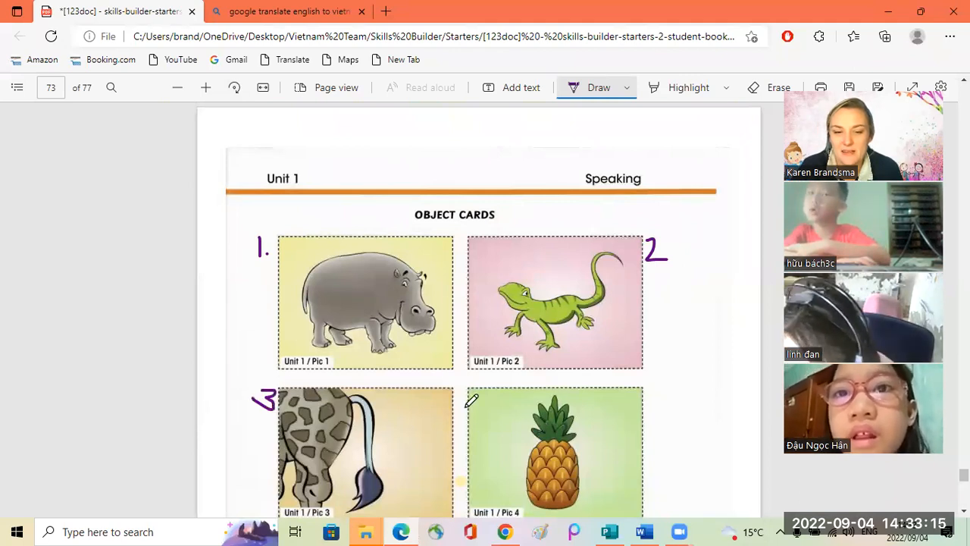
{"action": "scroll", "scroll_direction": "down", "scroll_amount": 3}
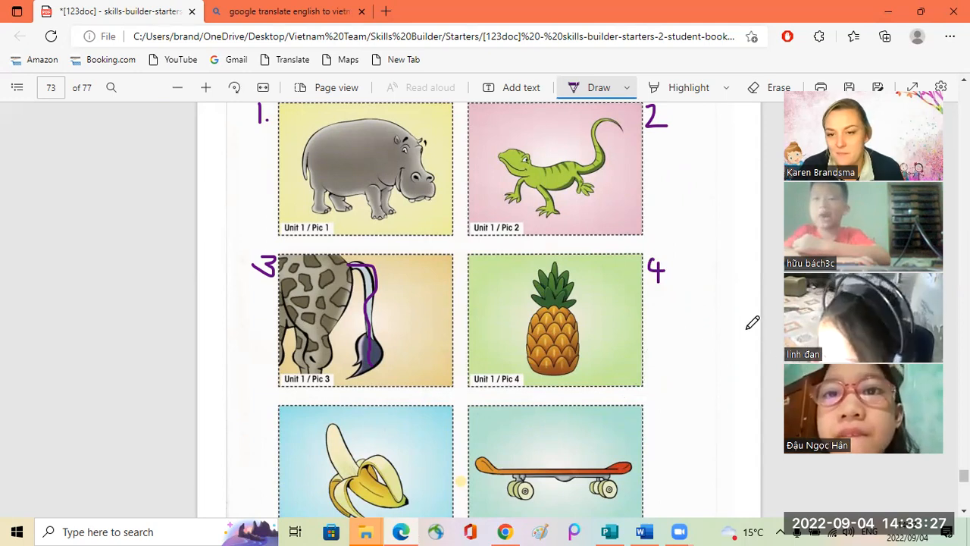
{"action": "scroll", "scroll_direction": "down", "scroll_amount": 3}
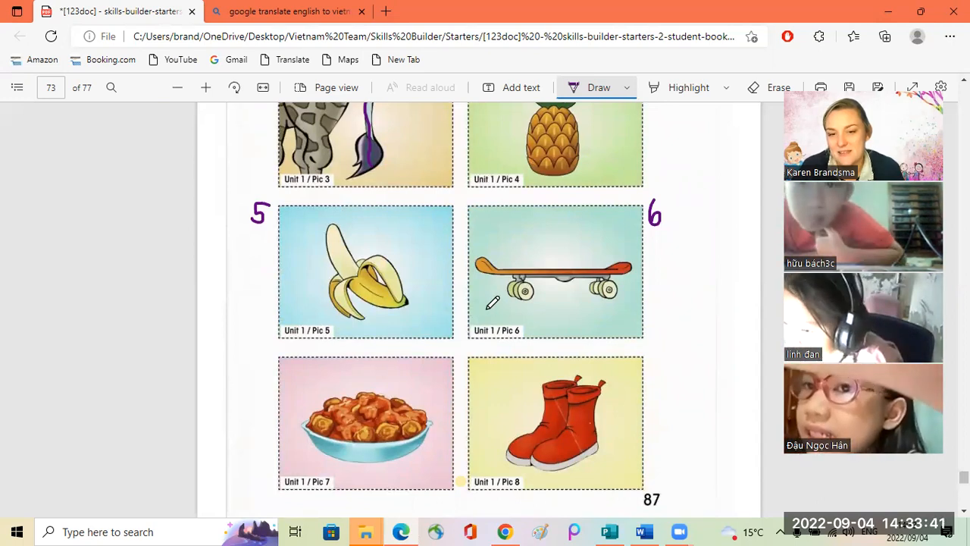
- Handwrite 'skateboard' in purple across the skateboard card (picture 6)
{"action": "left_click_drag", "start_coordinate": [500, 296], "coordinate": [493, 318]}
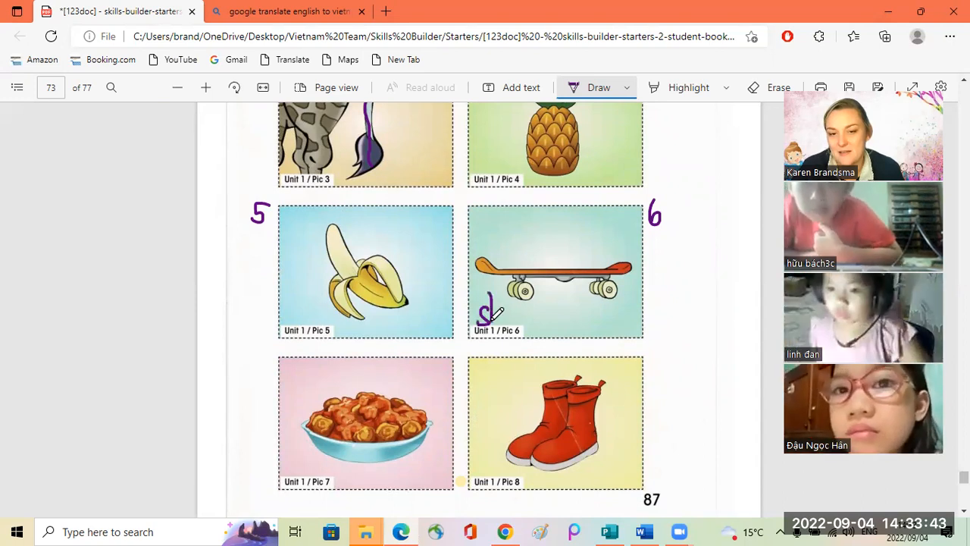
{"action": "left_click_drag", "start_coordinate": [488, 313], "coordinate": [524, 314]}
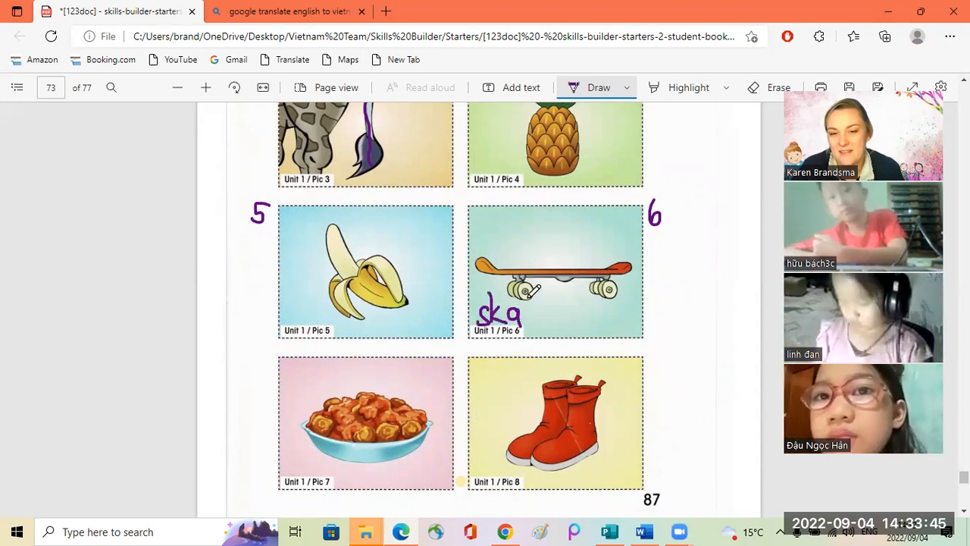
{"action": "left_click_drag", "start_coordinate": [523, 311], "coordinate": [553, 319]}
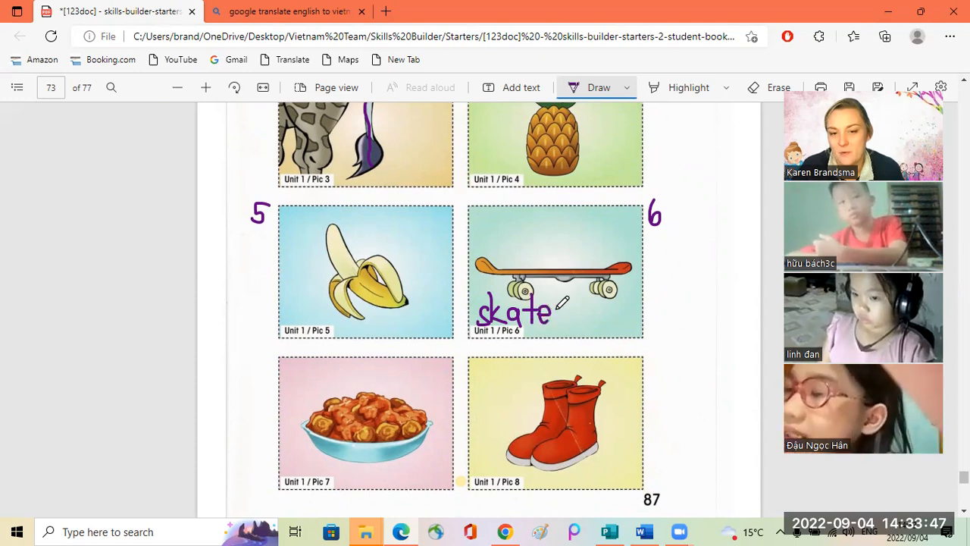
{"action": "left_click_drag", "start_coordinate": [555, 306], "coordinate": [588, 311]}
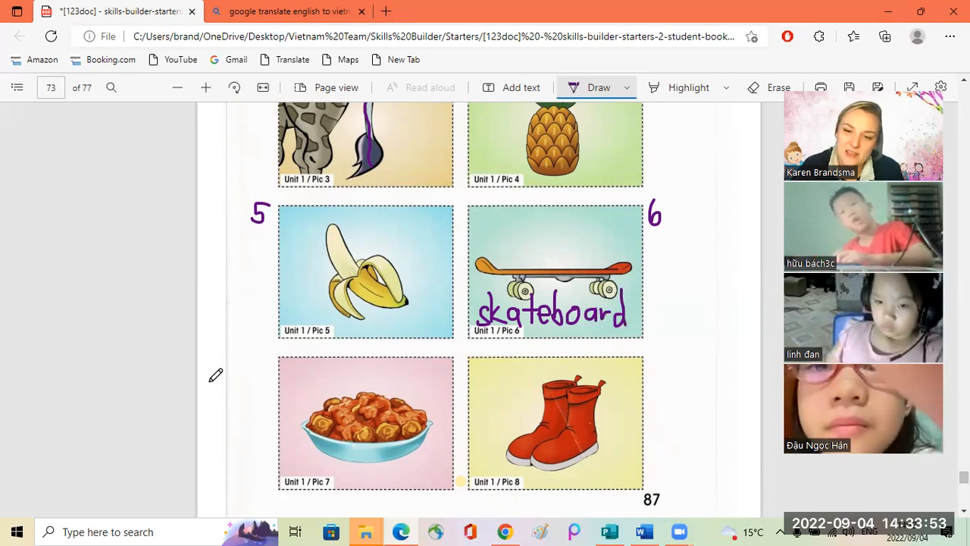
{"action": "mouse_move", "coordinate": [258, 355]}
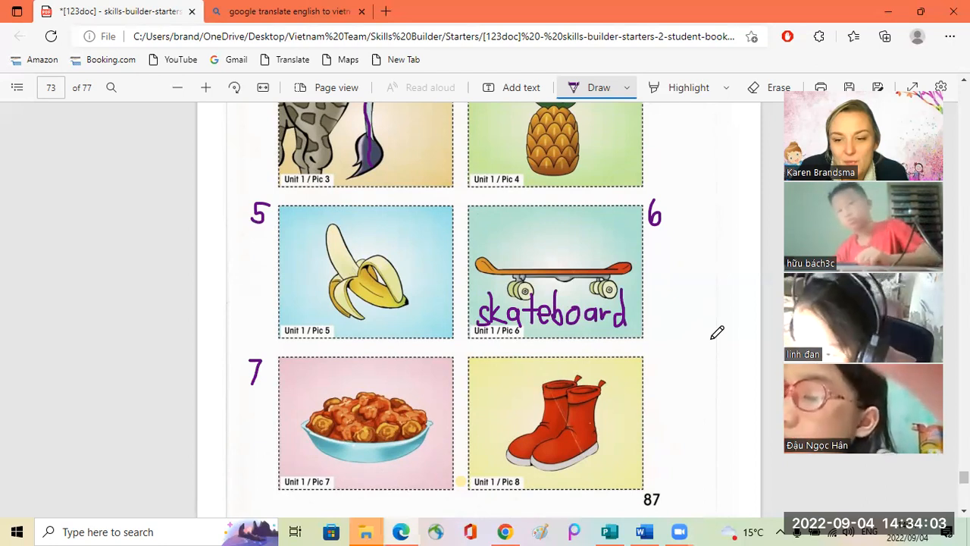
{"action": "mouse_move", "coordinate": [389, 355]}
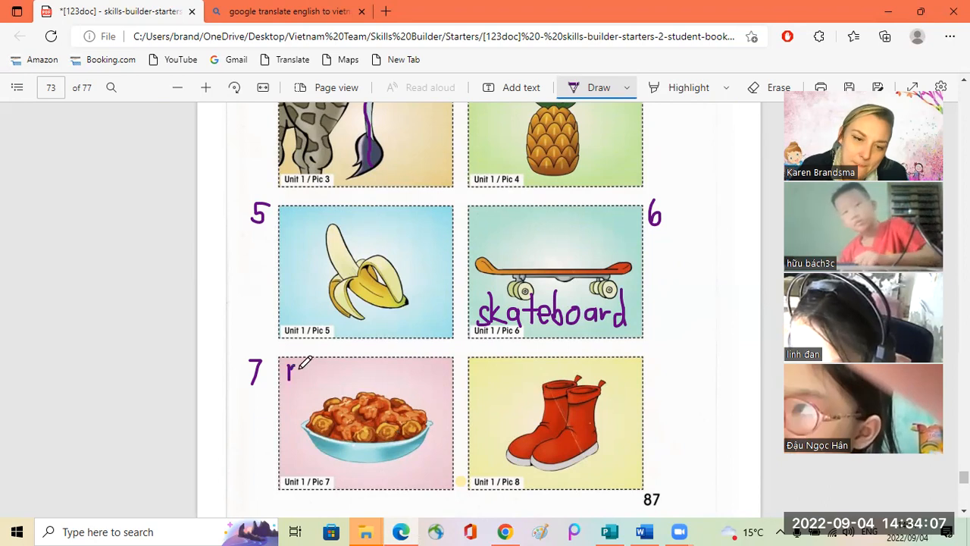
- Write 'meatballs' above picture 7 and the number 8 beside the boots picture
{"action": "left_click_drag", "start_coordinate": [288, 371], "coordinate": [346, 372]}
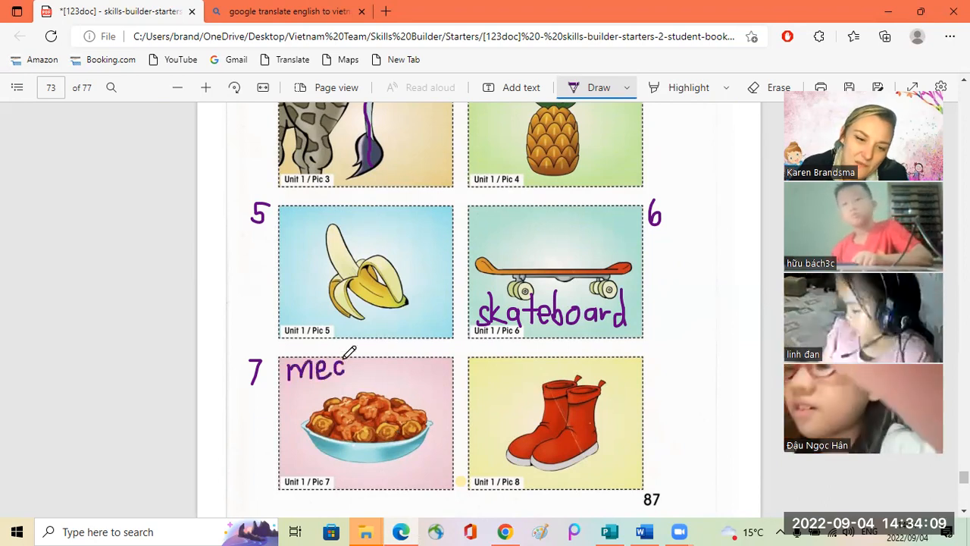
{"action": "left_click_drag", "start_coordinate": [345, 369], "coordinate": [372, 371]}
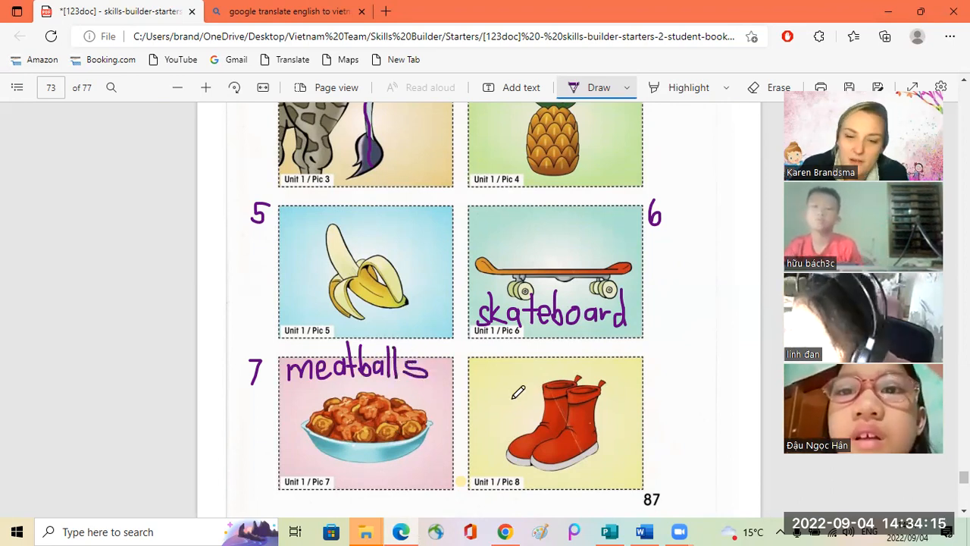
{"action": "left_click_drag", "start_coordinate": [670, 361], "coordinate": [665, 382]}
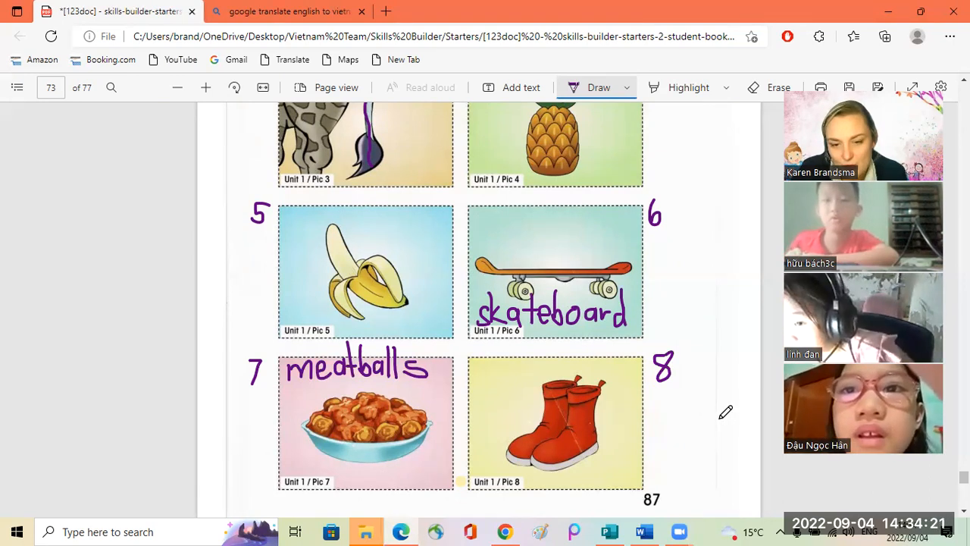
- Zoom the PDF out so all eight Unit 1 object cards fit on screen
{"action": "scroll", "scroll_direction": "down", "scroll_amount": 3}
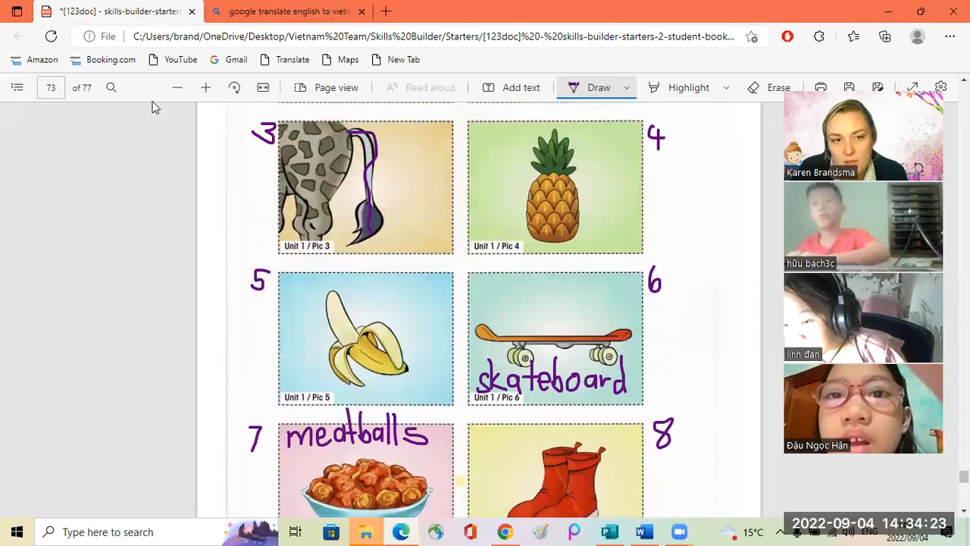
{"action": "left_click", "coordinate": [176, 87]}
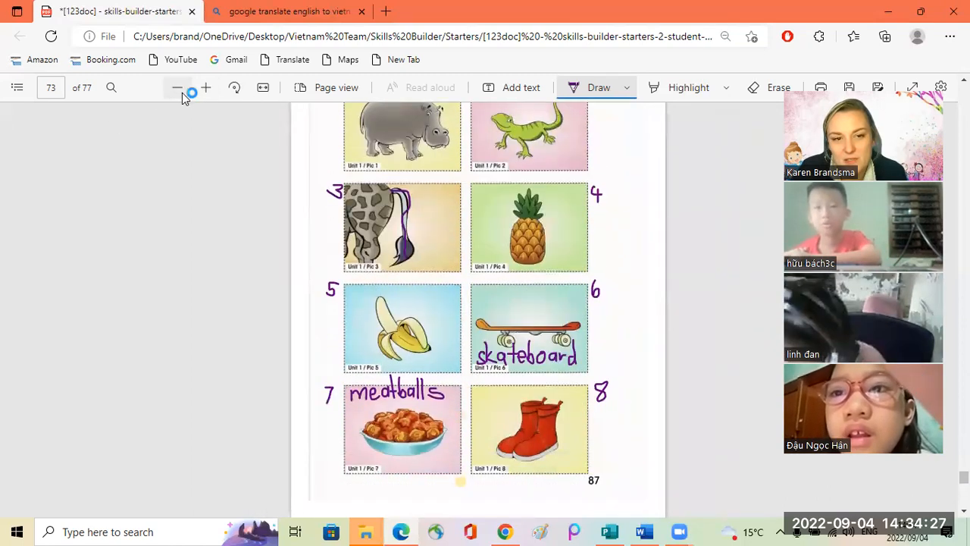
{"action": "left_click", "coordinate": [206, 86]}
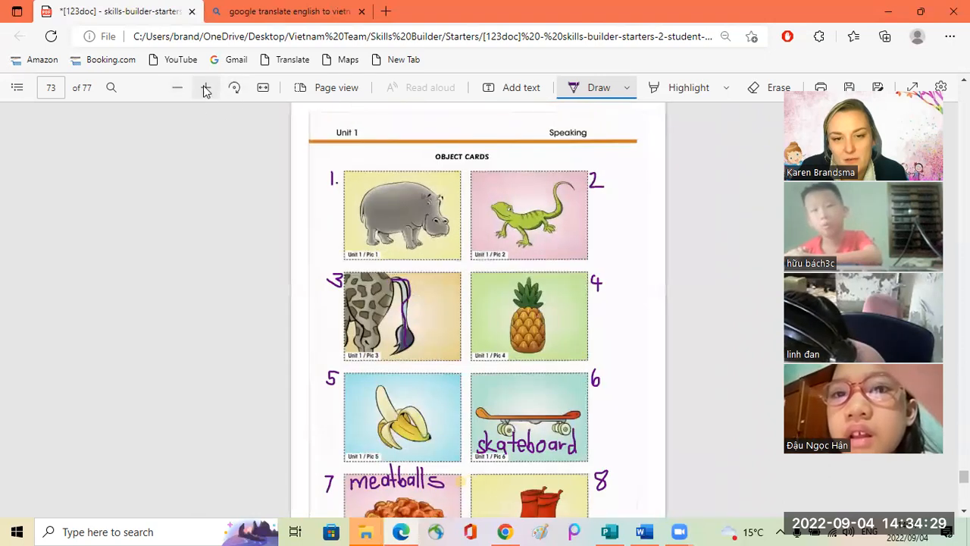
{"action": "scroll", "scroll_direction": "down", "scroll_amount": 3}
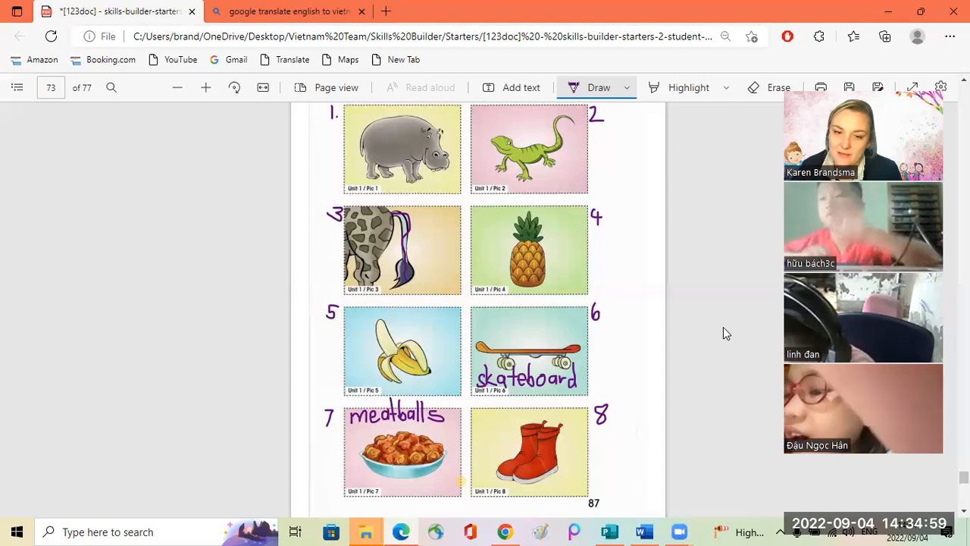
{"action": "mouse_move", "coordinate": [699, 403]}
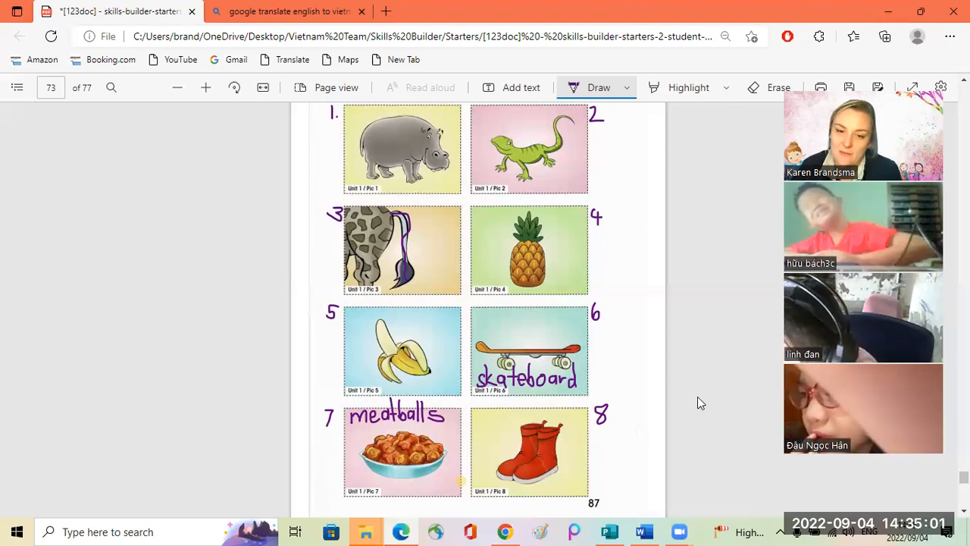
- Look up 'feet' in the Bing English-Vietnamese translator and return to the PDF
{"action": "left_click", "coordinate": [288, 12]}
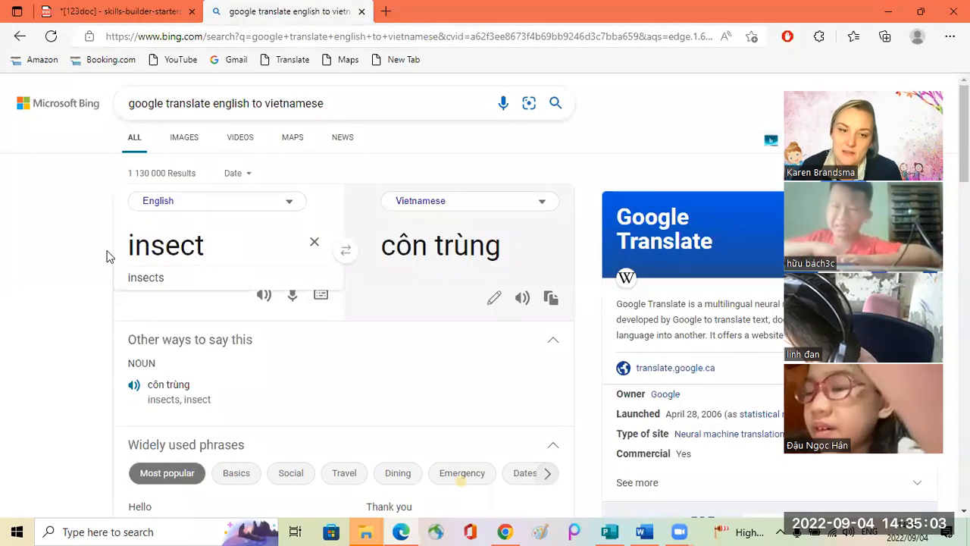
{"action": "type", "text": "feet"}
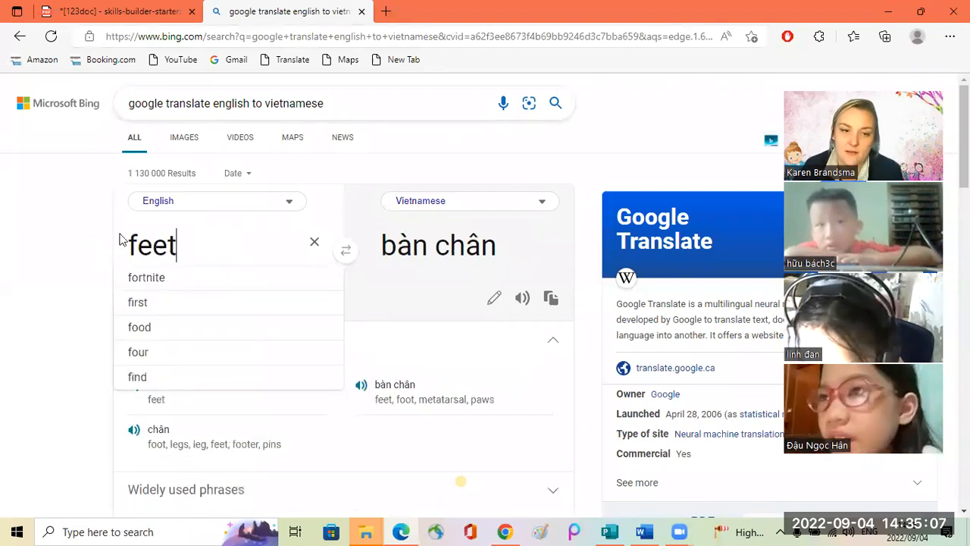
{"action": "left_click", "coordinate": [114, 13]}
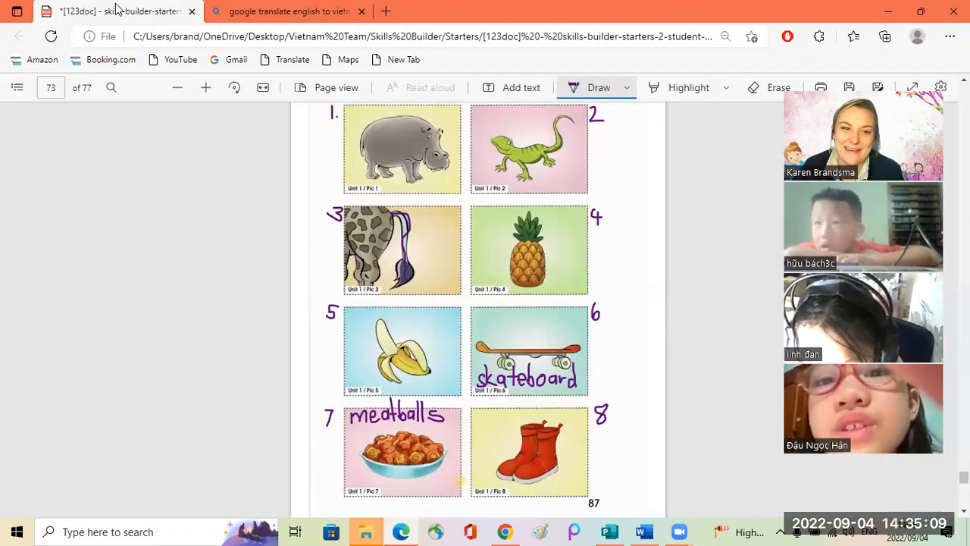
{"action": "mouse_move", "coordinate": [689, 220]}
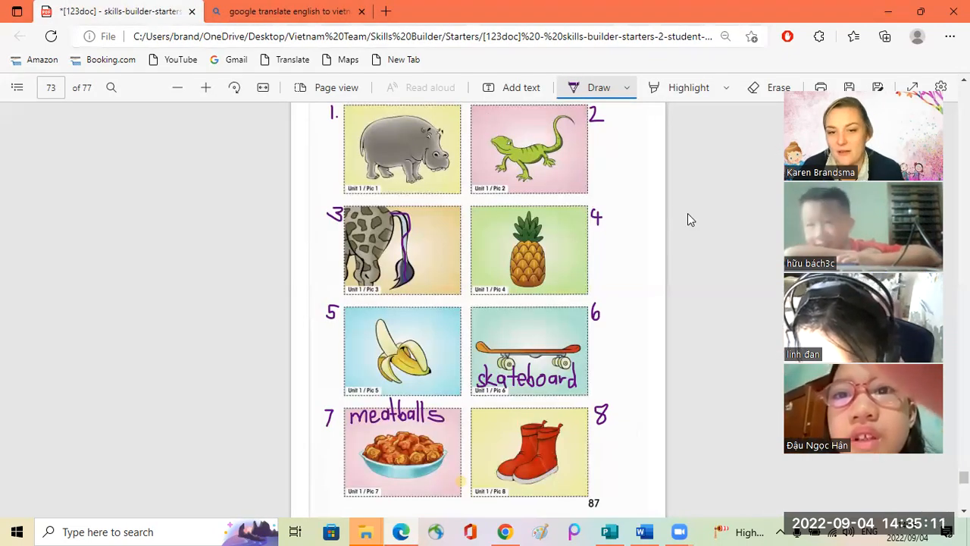
{"action": "mouse_move", "coordinate": [770, 210]}
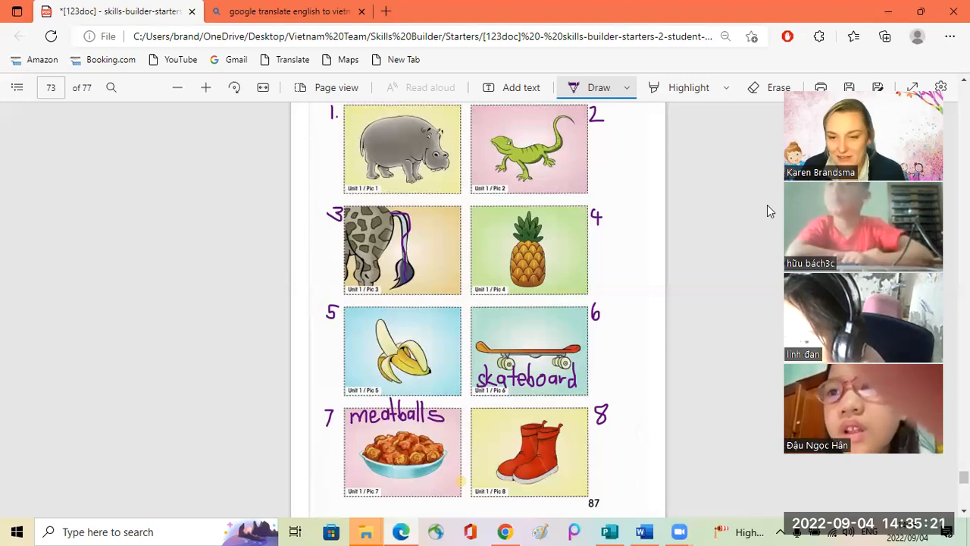
{"action": "mouse_move", "coordinate": [752, 214]}
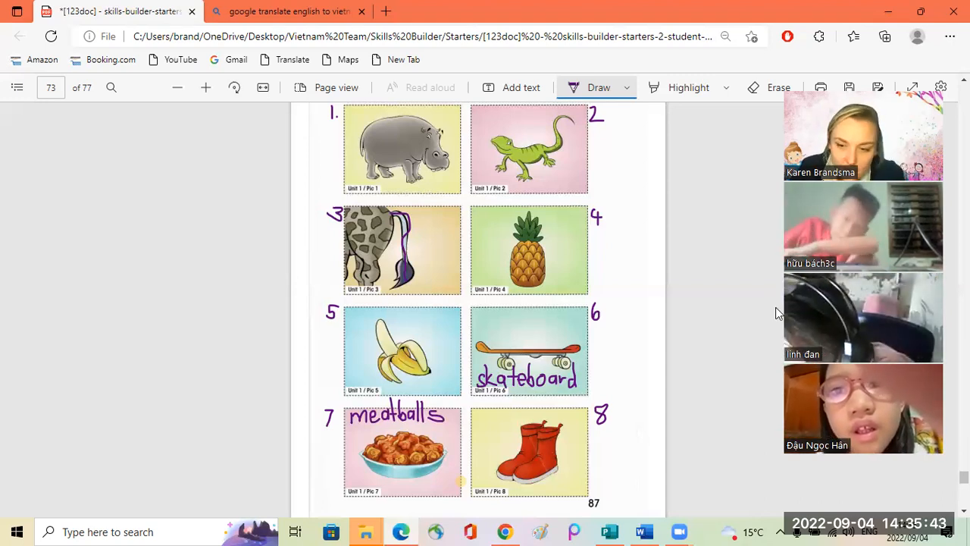
{"action": "mouse_move", "coordinate": [679, 312]}
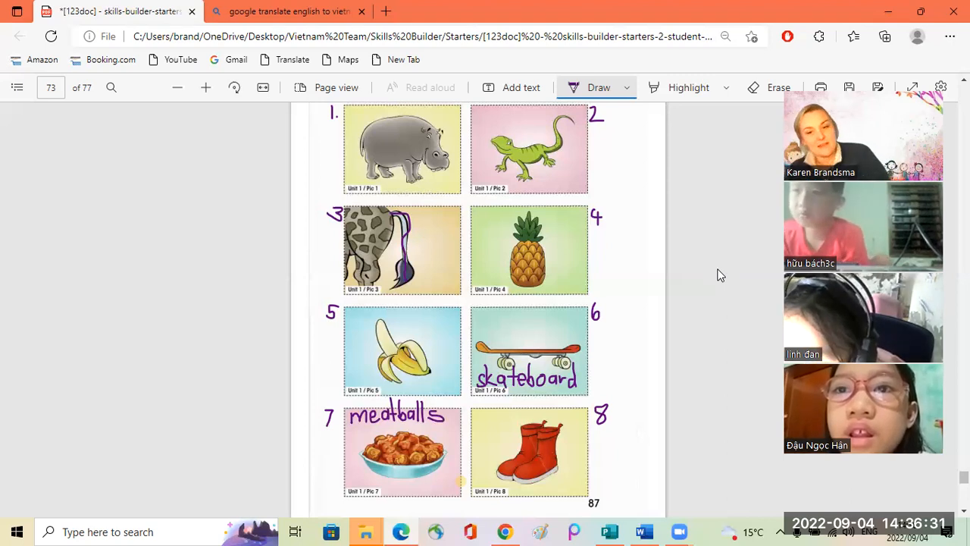
{"action": "mouse_move", "coordinate": [761, 239]}
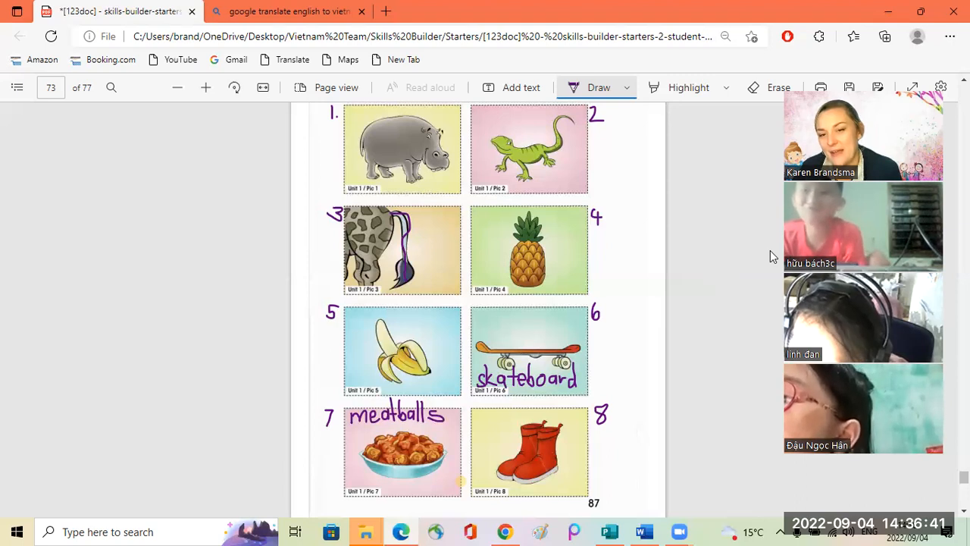
{"action": "mouse_move", "coordinate": [705, 225]}
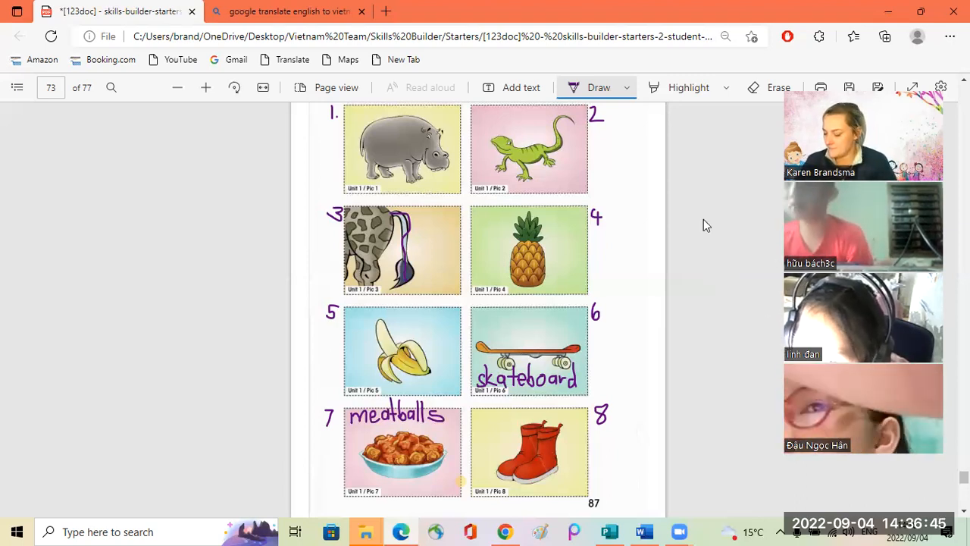
{"action": "mouse_move", "coordinate": [689, 310]}
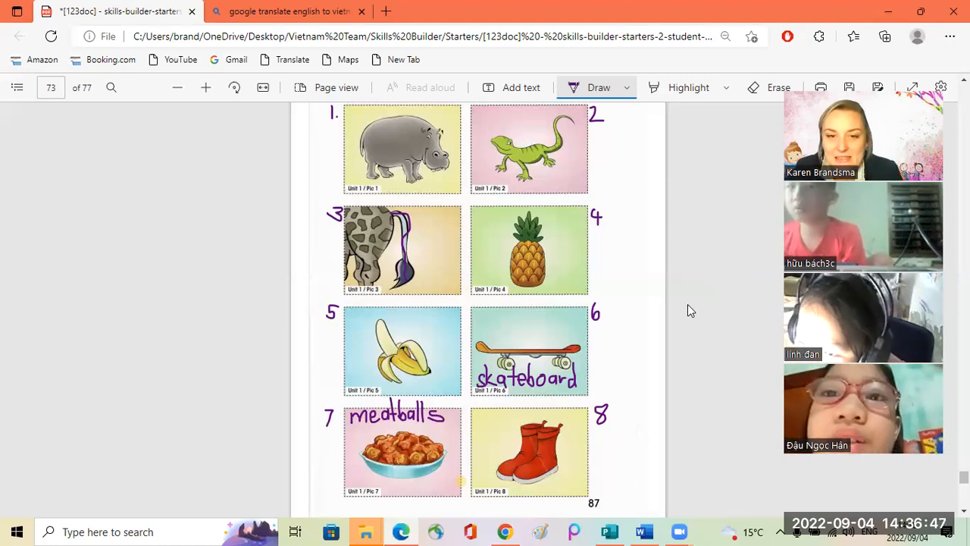
- Scroll down to page 10's picture questions and adjust the zoom
{"action": "scroll", "scroll_direction": "down", "scroll_amount": 3}
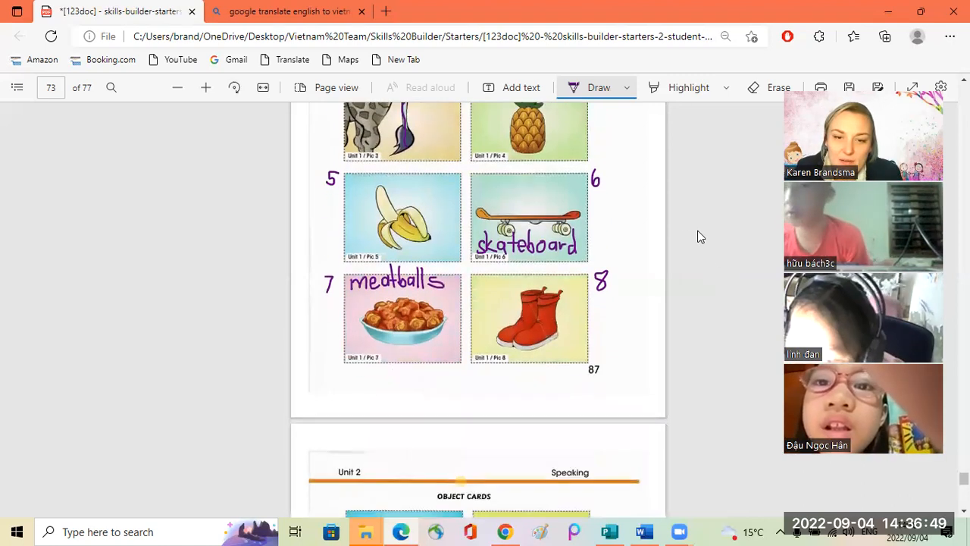
{"action": "scroll", "scroll_direction": "down", "scroll_amount": 3}
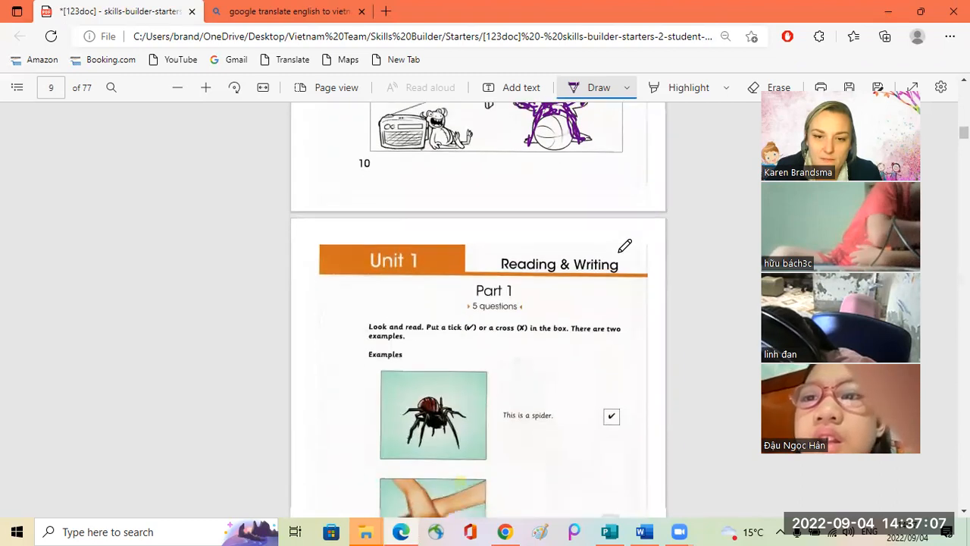
{"action": "scroll", "scroll_direction": "down", "scroll_amount": 3}
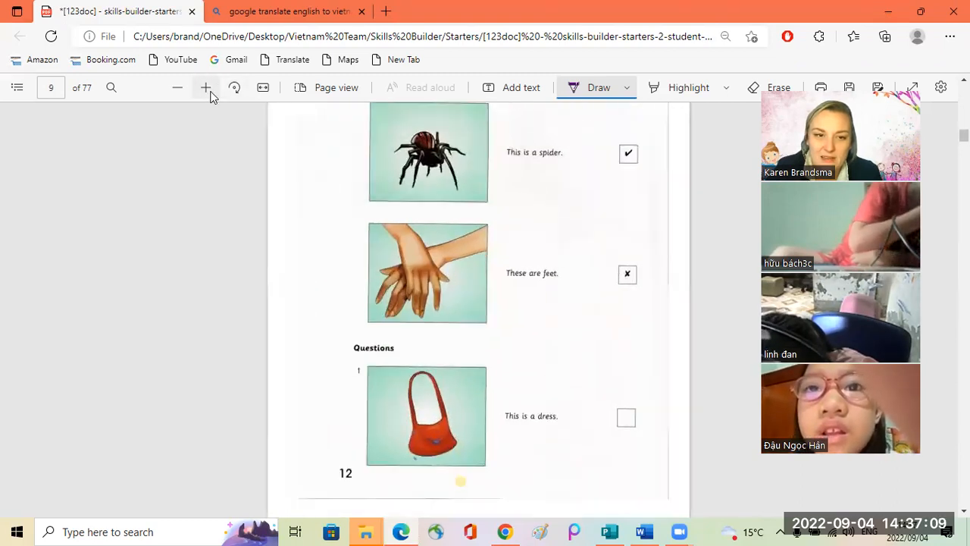
{"action": "scroll", "scroll_direction": "down", "scroll_amount": 3}
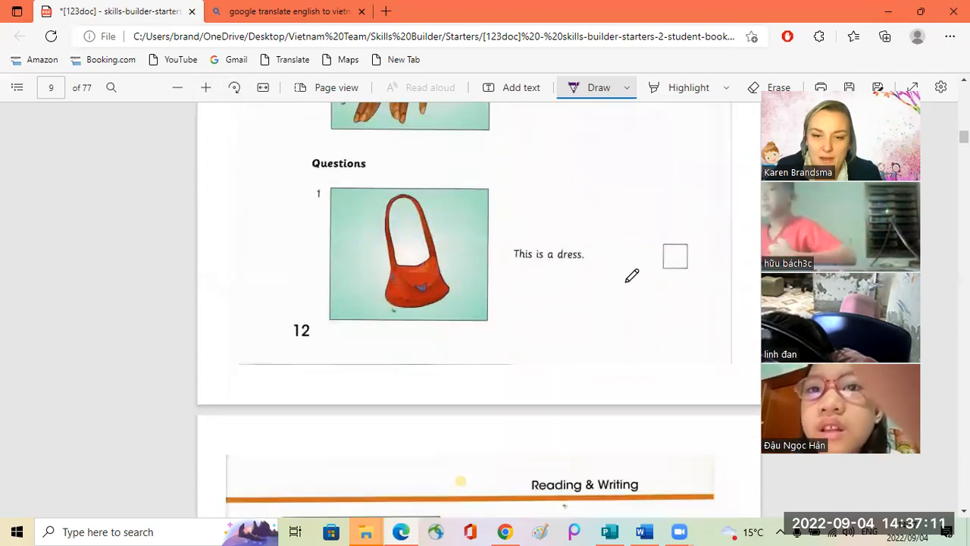
{"action": "left_click", "coordinate": [206, 87]}
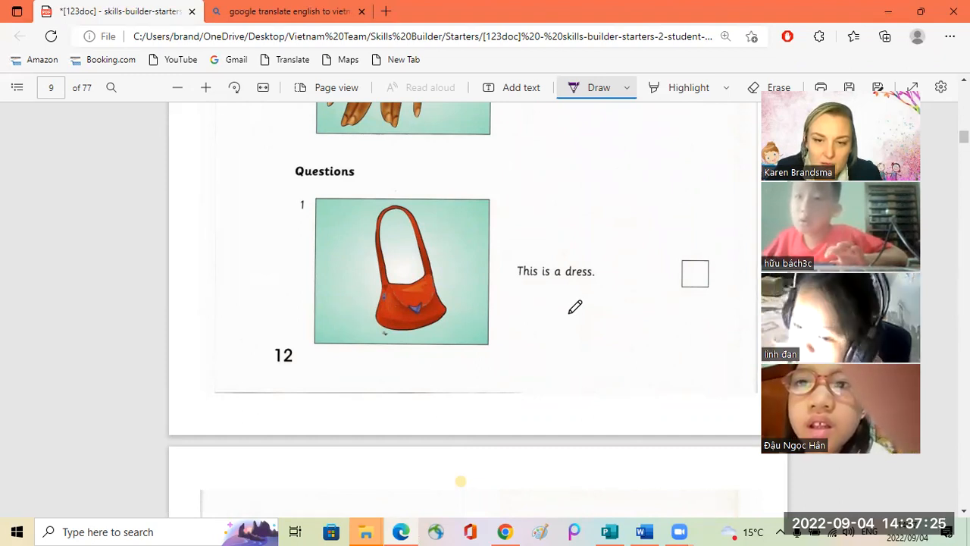
{"action": "left_click", "coordinate": [695, 273]}
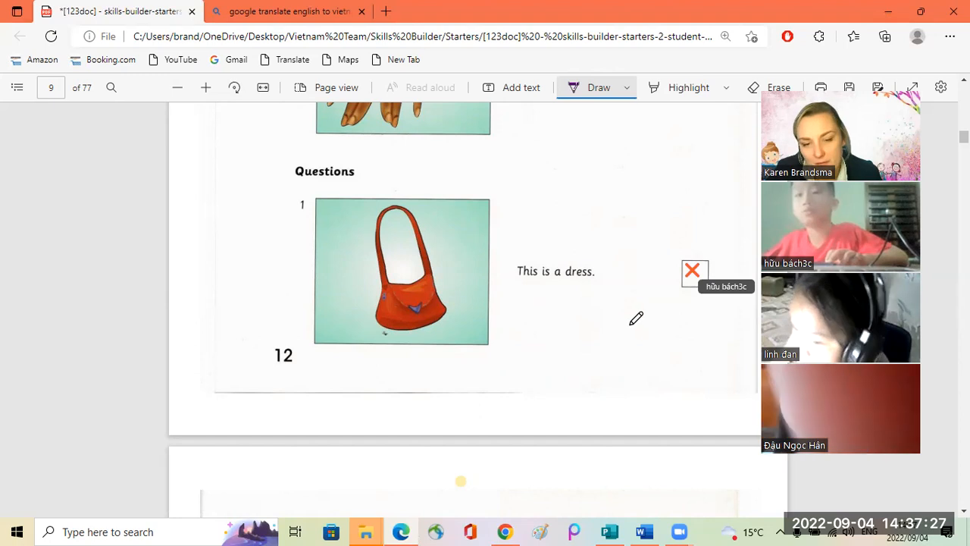
{"action": "scroll", "scroll_direction": "down", "scroll_amount": 3}
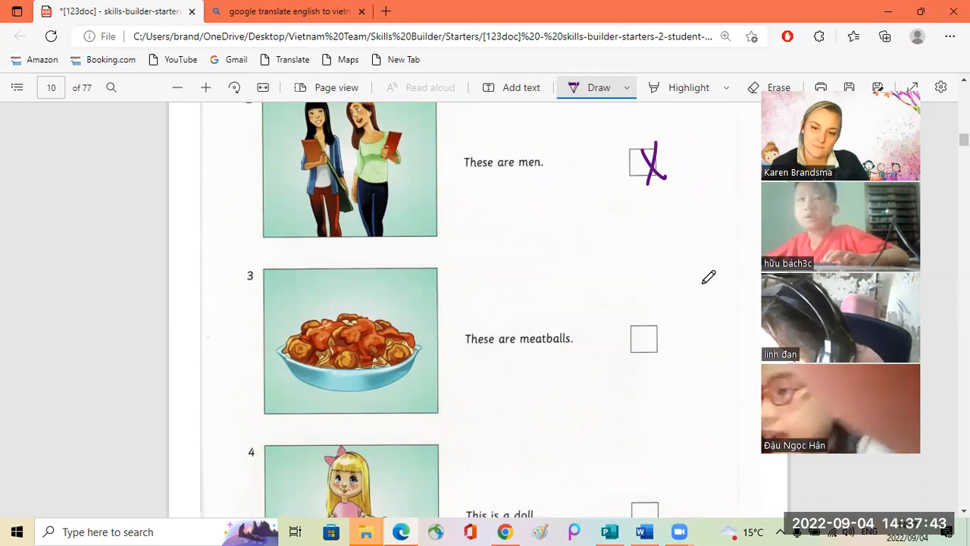
{"action": "mouse_move", "coordinate": [706, 288]}
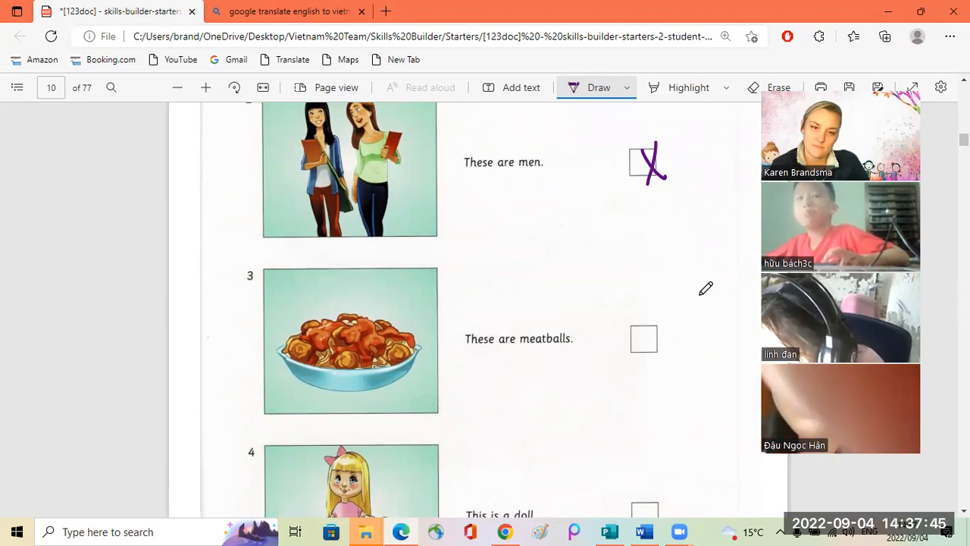
{"action": "scroll", "scroll_direction": "down", "scroll_amount": 3}
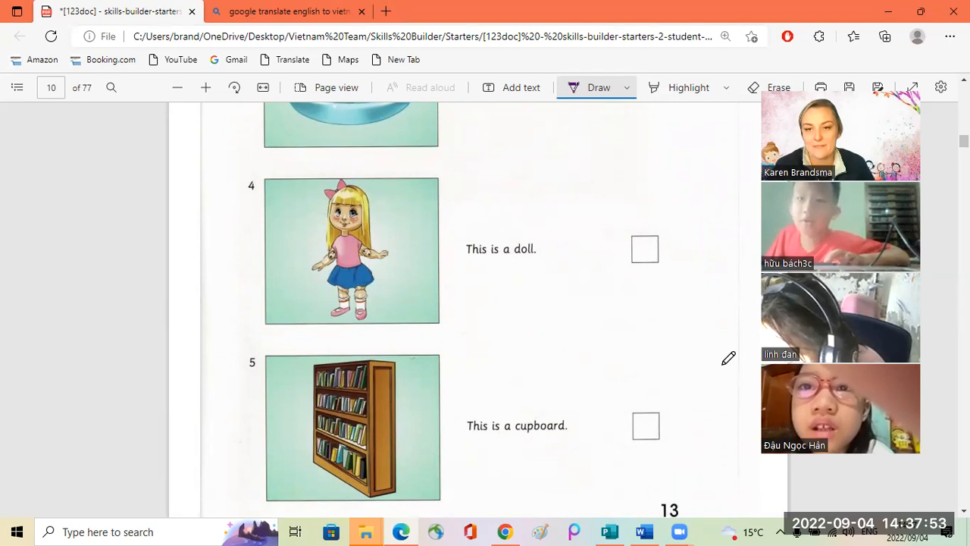
- Tick the 'This is a doll' box and cross the cupboard box in purple
{"action": "left_click_drag", "start_coordinate": [638, 249], "coordinate": [653, 261]}
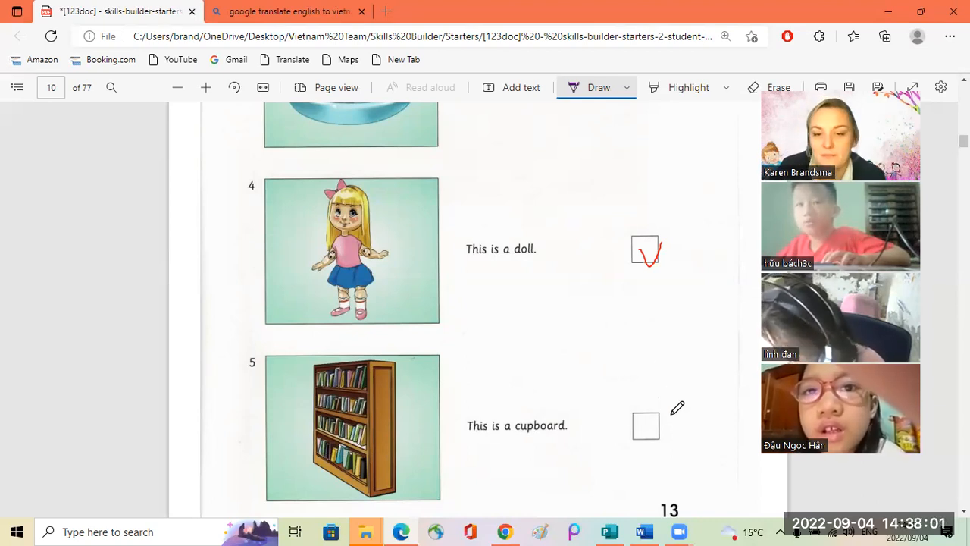
{"action": "left_click_drag", "start_coordinate": [640, 415], "coordinate": [654, 436]}
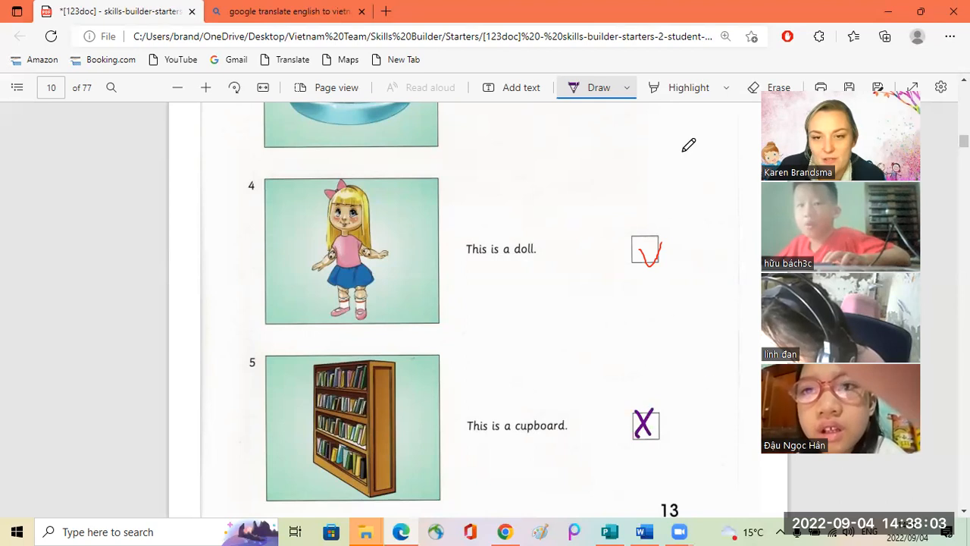
{"action": "mouse_move", "coordinate": [752, 94]}
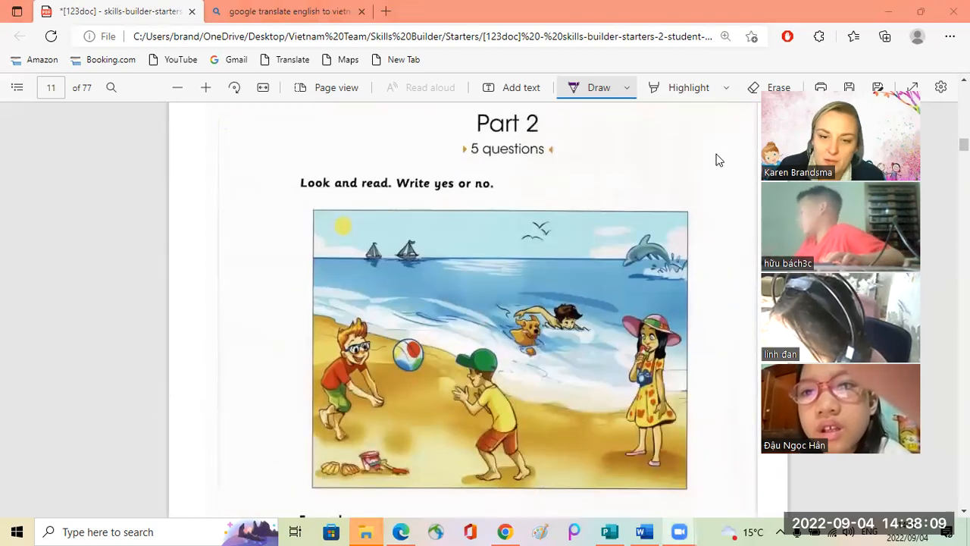
- Write 'yes' in purple on the answer lines for Part 2 questions 2 and 3
{"action": "scroll", "scroll_direction": "down", "scroll_amount": 3}
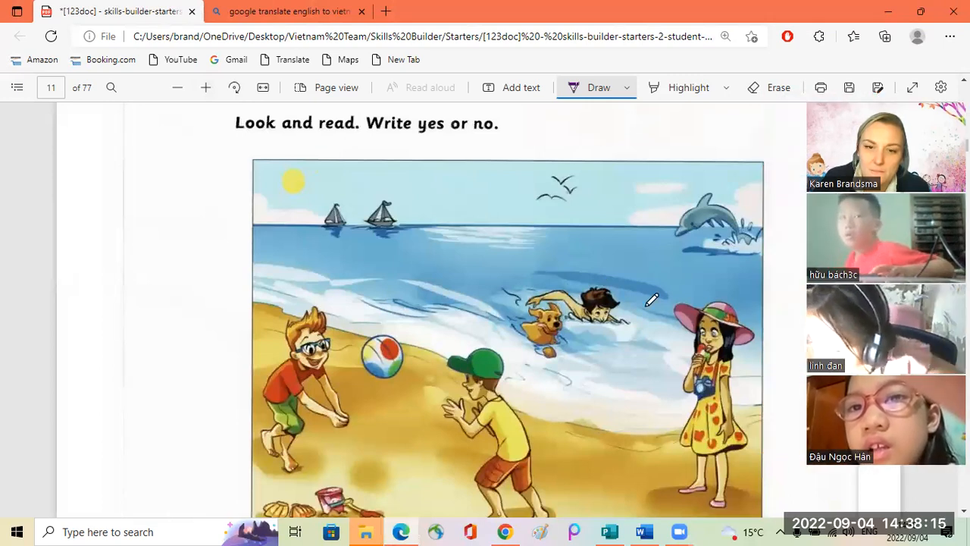
{"action": "scroll", "scroll_direction": "down", "scroll_amount": 3}
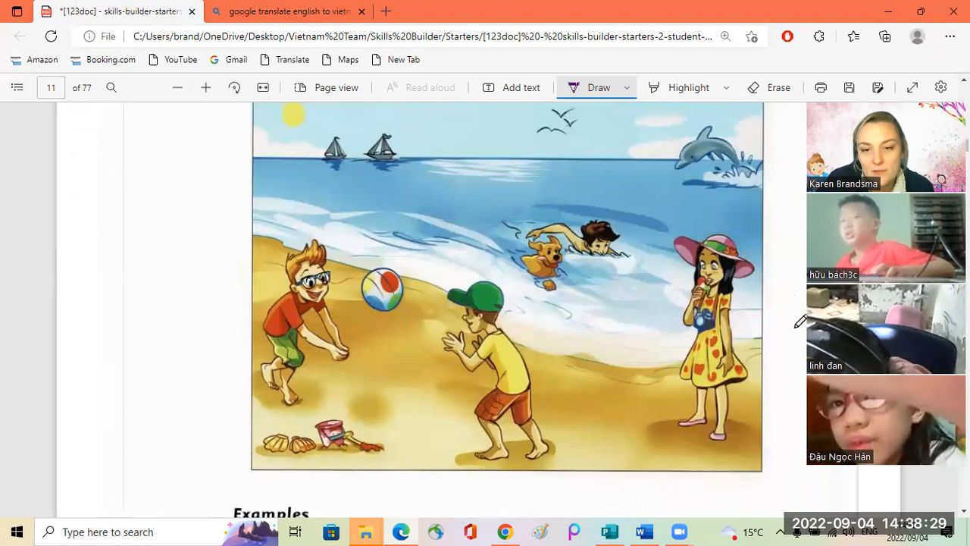
{"action": "scroll", "scroll_direction": "down", "scroll_amount": 3}
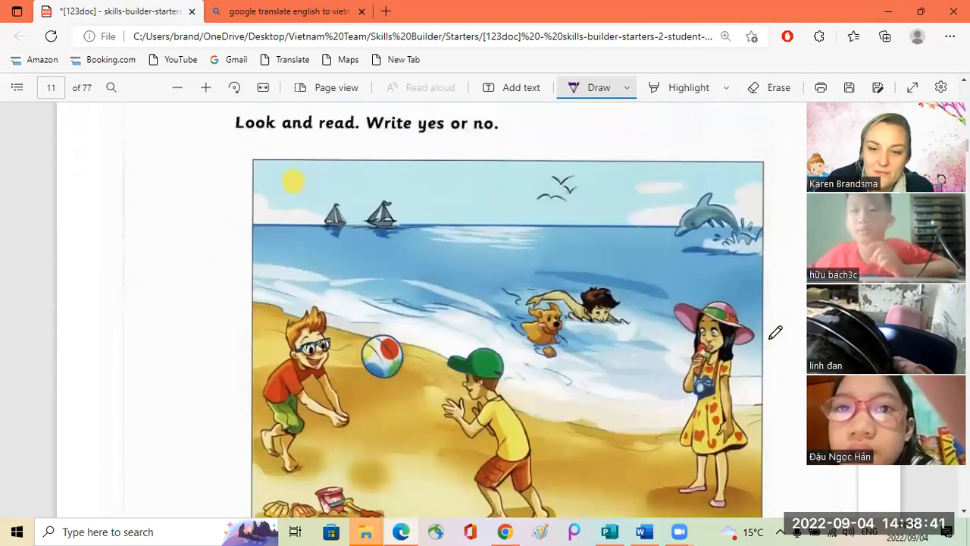
{"action": "scroll", "scroll_direction": "down", "scroll_amount": 3}
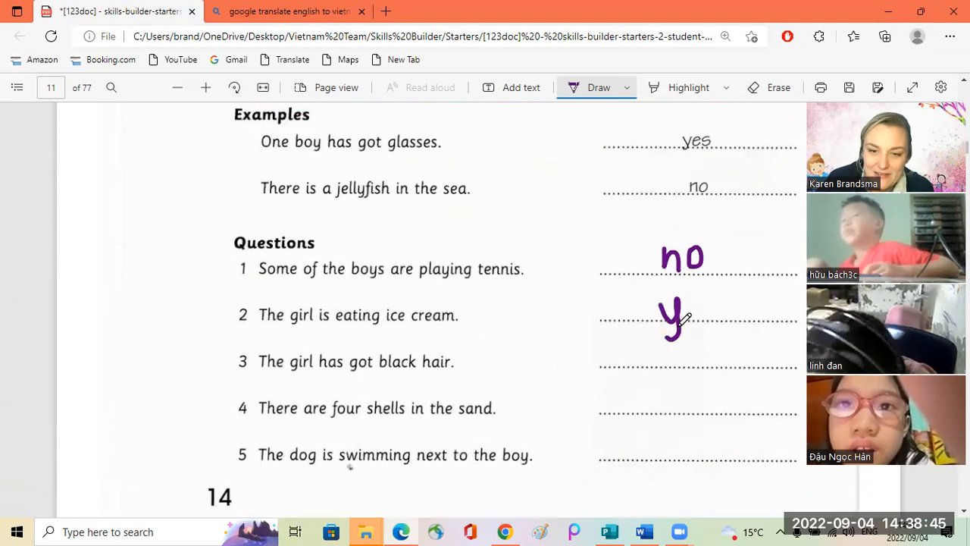
{"action": "left_click_drag", "start_coordinate": [667, 303], "coordinate": [715, 318]}
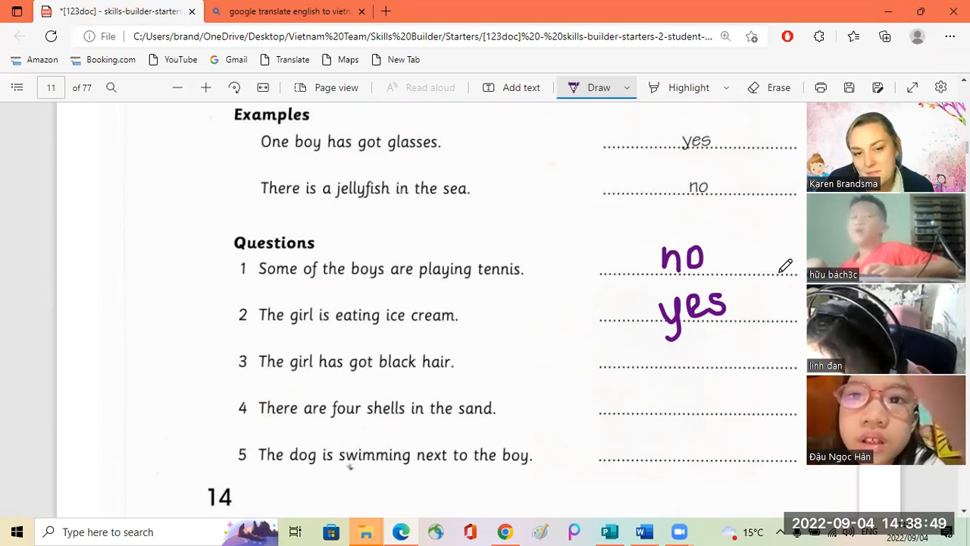
{"action": "scroll", "scroll_direction": "down", "scroll_amount": 3}
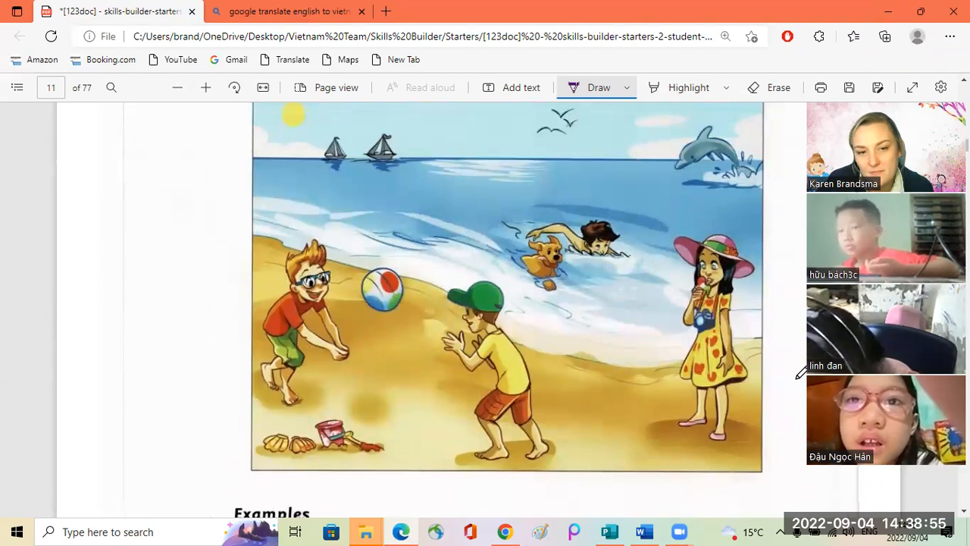
{"action": "scroll", "scroll_direction": "down", "scroll_amount": 3}
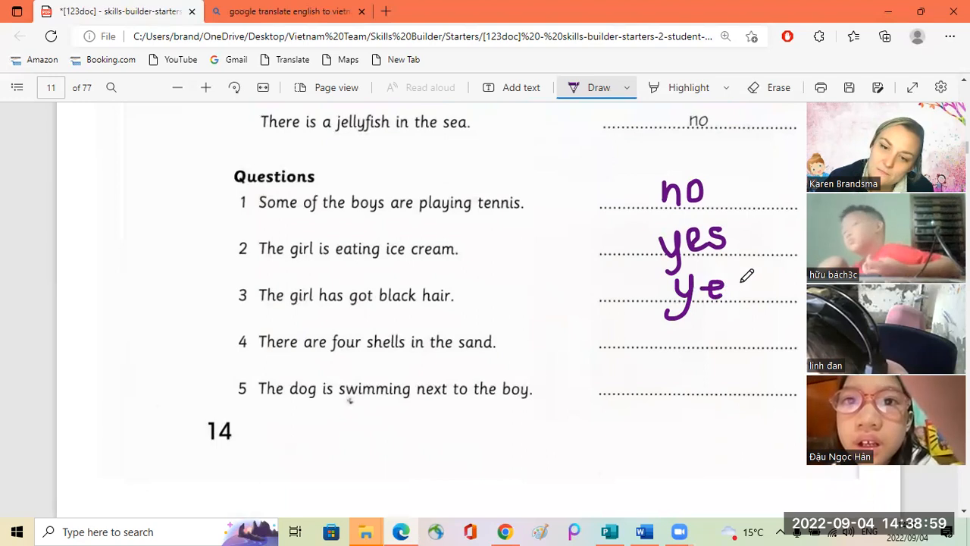
{"action": "left_click_drag", "start_coordinate": [698, 291], "coordinate": [743, 291]}
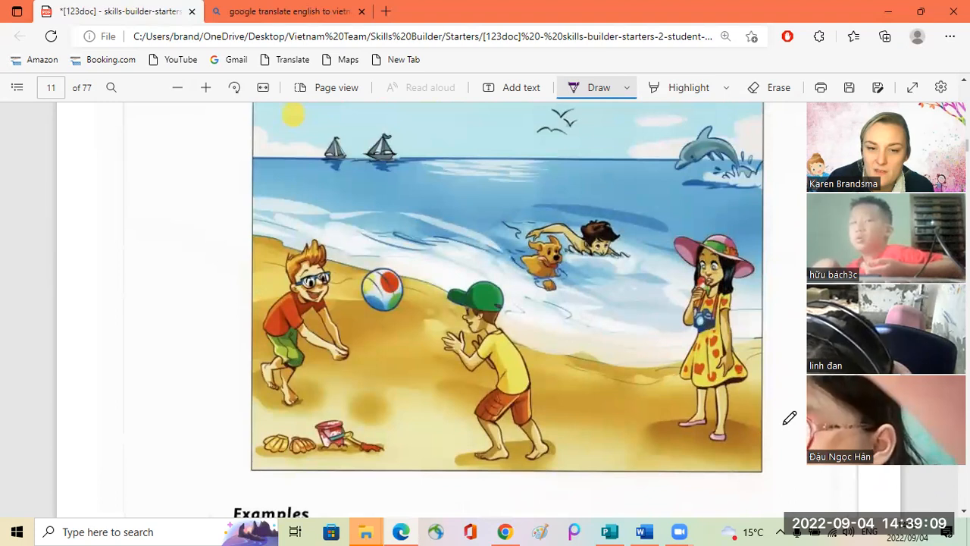
- Write 'no' for question 4 and start the answer to question 5
{"action": "scroll", "scroll_direction": "down", "scroll_amount": 3}
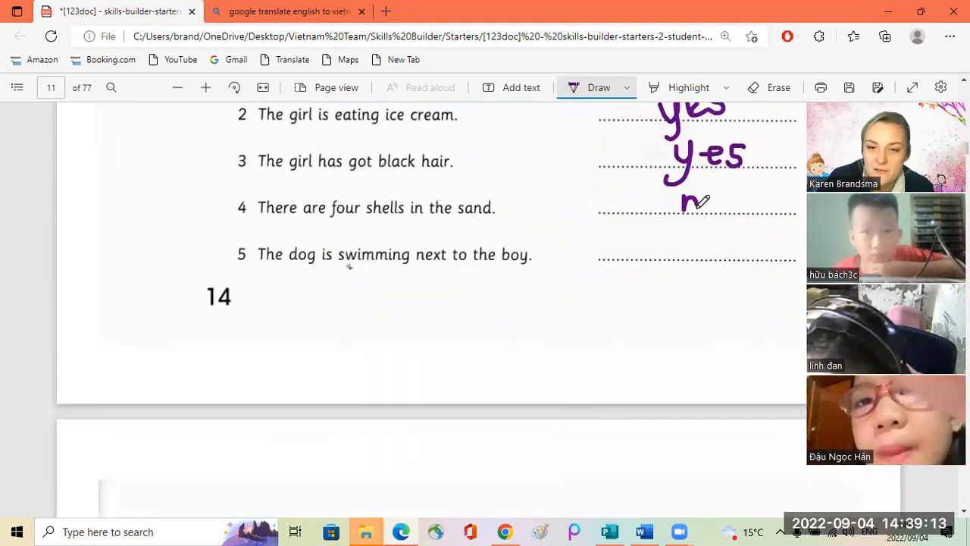
{"action": "left_click_drag", "start_coordinate": [682, 204], "coordinate": [720, 205]}
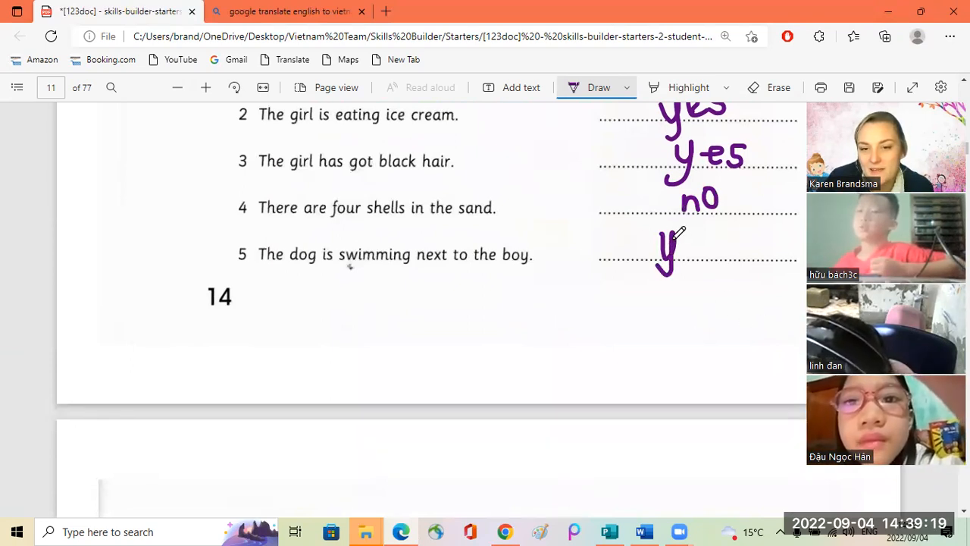
{"action": "left_click_drag", "start_coordinate": [667, 250], "coordinate": [716, 243]}
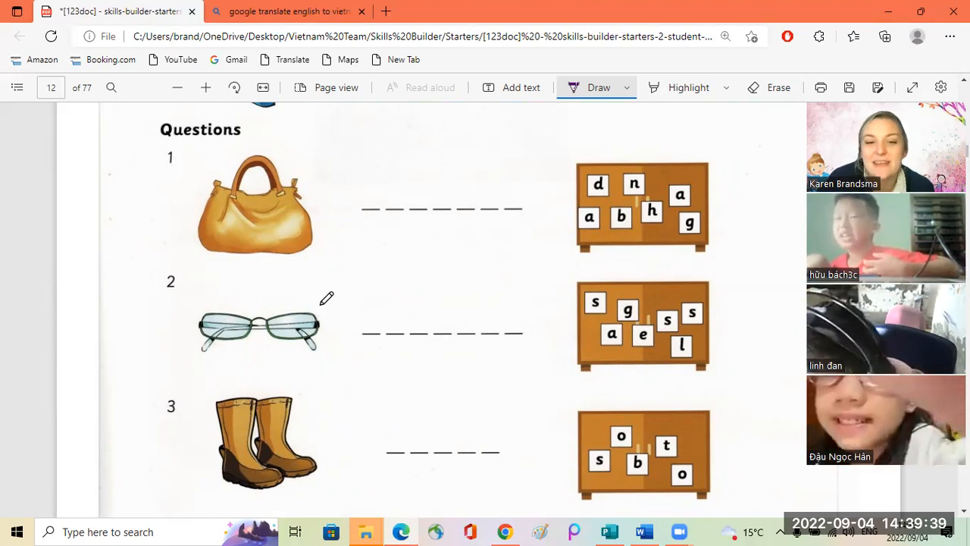
- Spell 'shorts' in purple on the blanks beside picture 4 on page 12
{"action": "scroll", "scroll_direction": "down", "scroll_amount": 3}
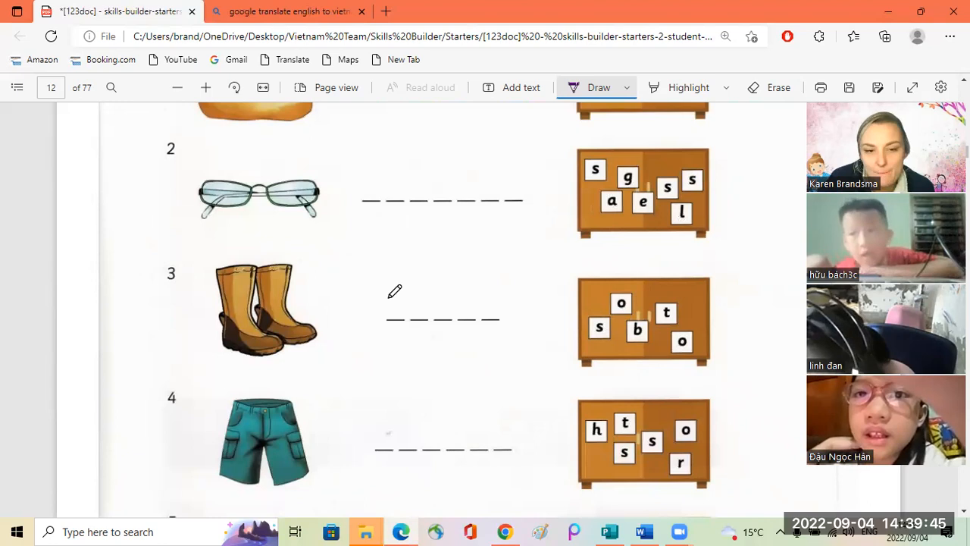
{"action": "scroll", "scroll_direction": "down", "scroll_amount": 3}
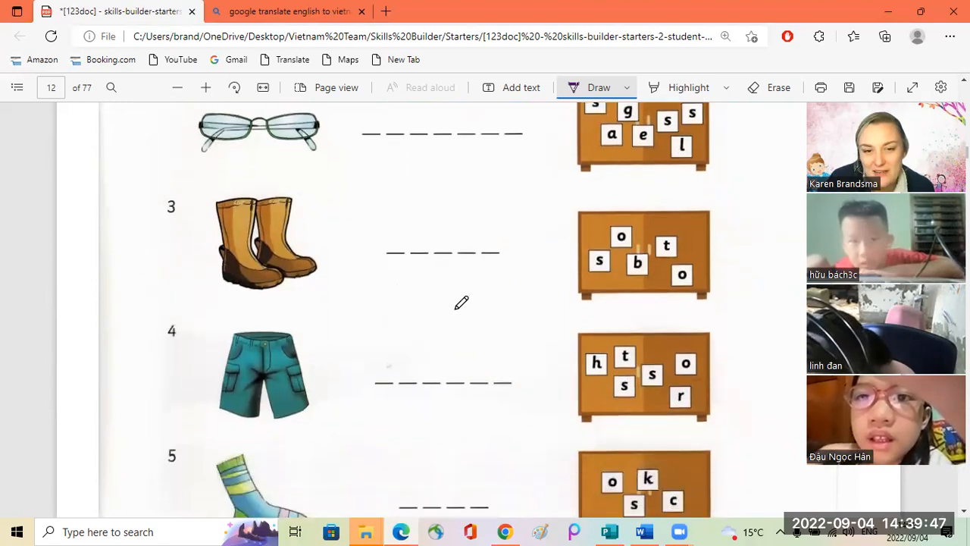
{"action": "mouse_move", "coordinate": [367, 318]}
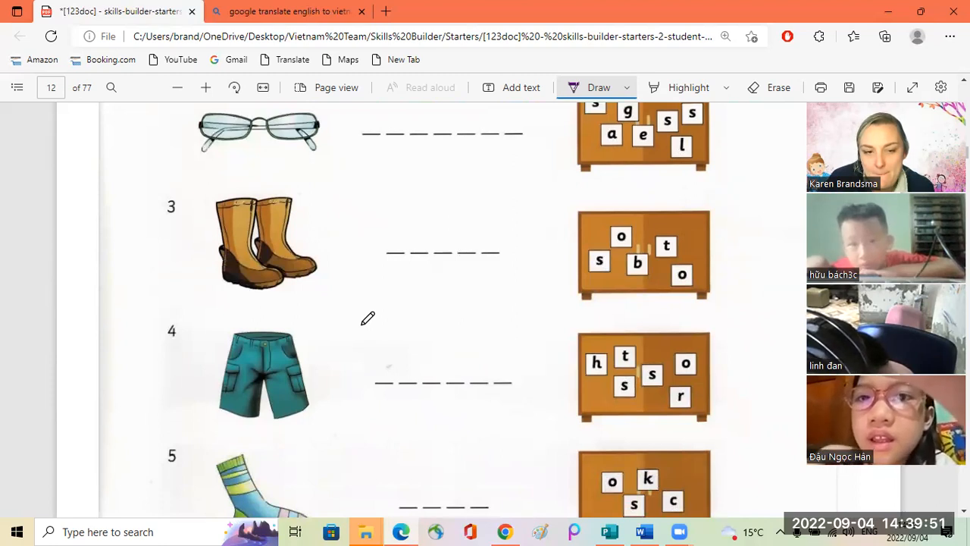
{"action": "mouse_move", "coordinate": [408, 366]}
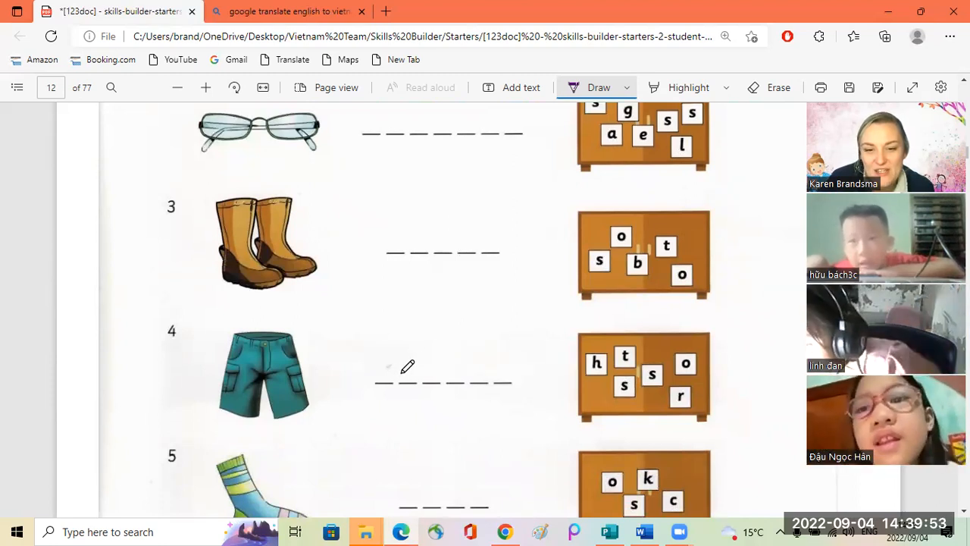
{"action": "mouse_move", "coordinate": [389, 357]}
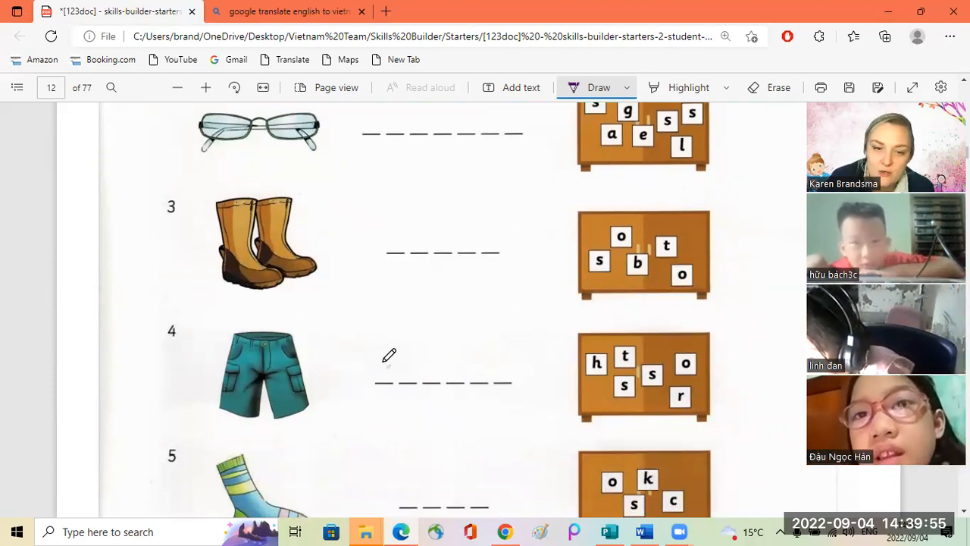
{"action": "left_click_drag", "start_coordinate": [376, 372], "coordinate": [422, 372]}
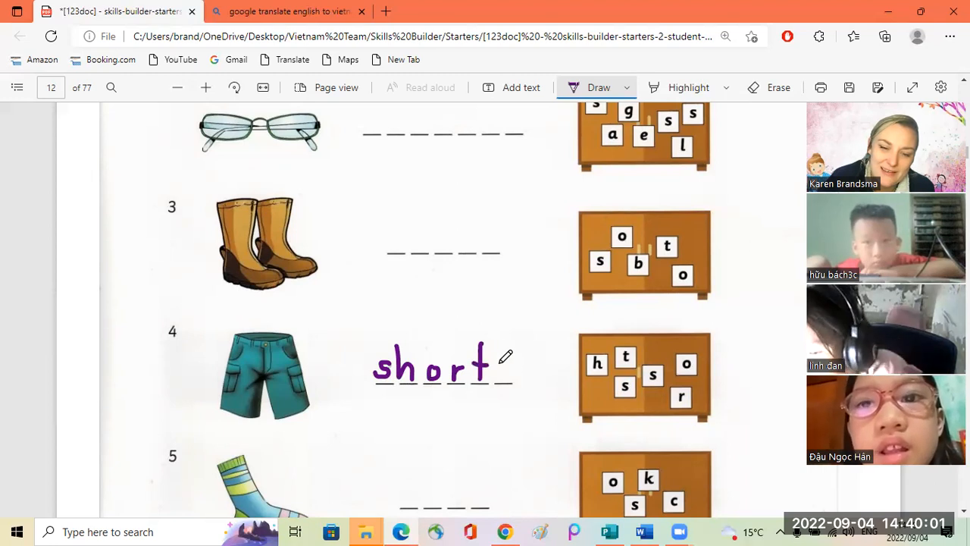
{"action": "scroll", "scroll_direction": "down", "scroll_amount": 3}
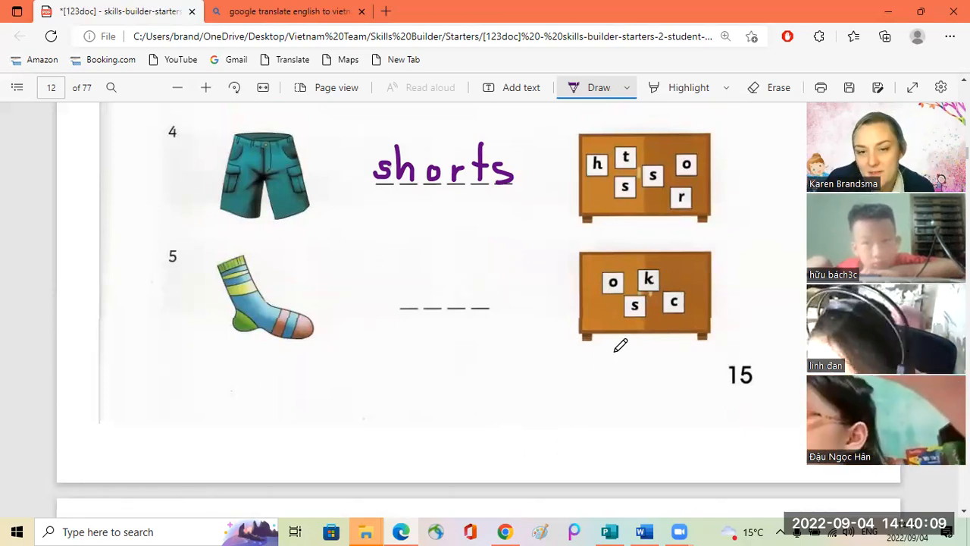
{"action": "scroll", "scroll_direction": "down", "scroll_amount": 3}
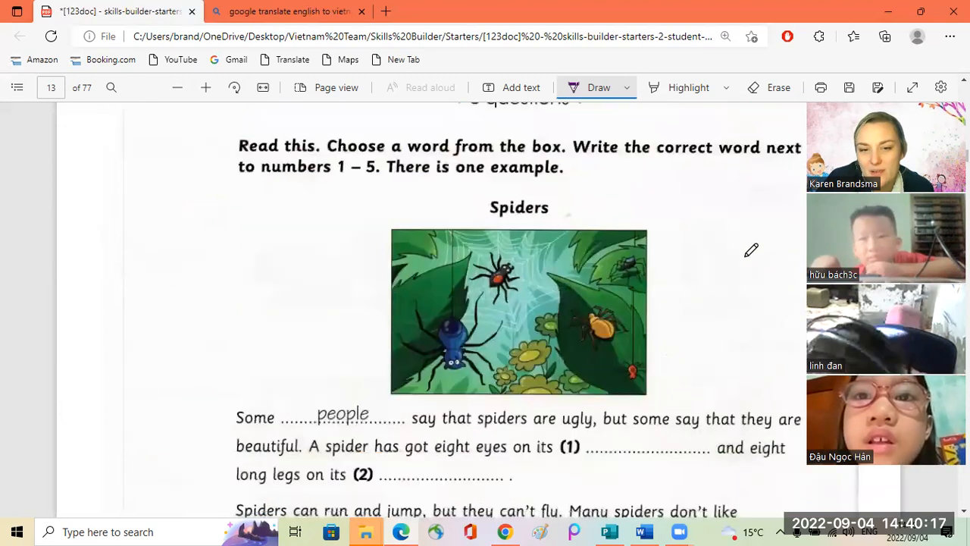
- Underline people, body, park, water and trees in the spiders word box
{"action": "scroll", "scroll_direction": "down", "scroll_amount": 3}
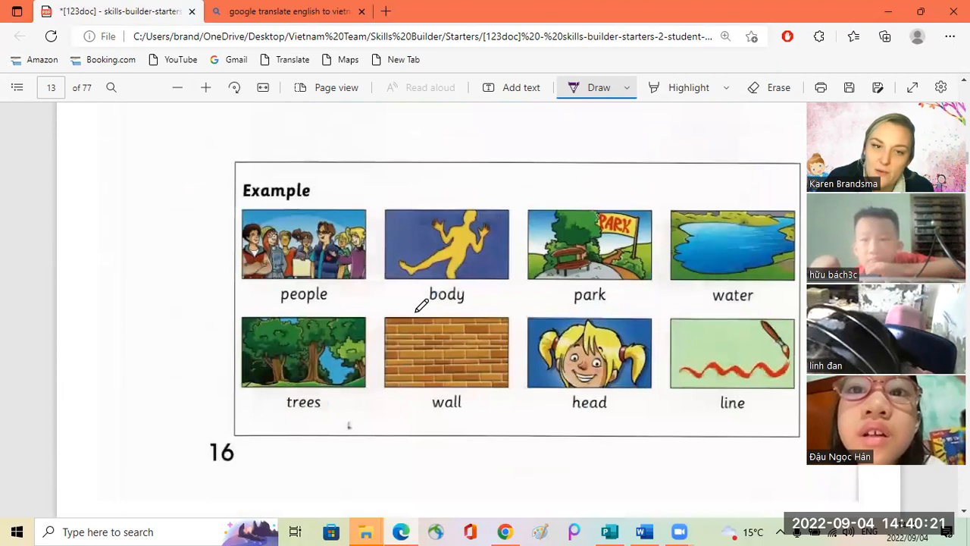
{"action": "left_click_drag", "start_coordinate": [261, 305], "coordinate": [346, 305]}
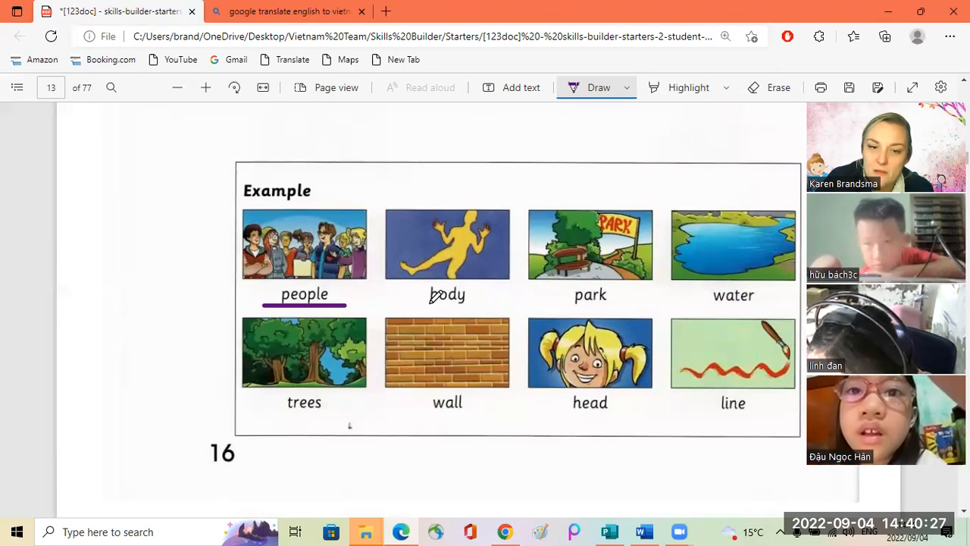
{"action": "left_click_drag", "start_coordinate": [415, 304], "coordinate": [476, 305]}
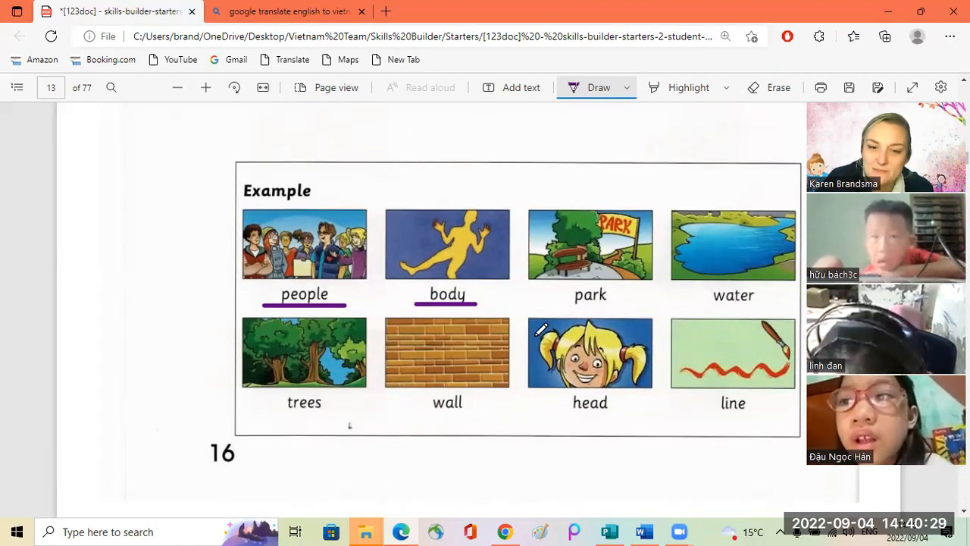
{"action": "left_click_drag", "start_coordinate": [561, 306], "coordinate": [622, 306]}
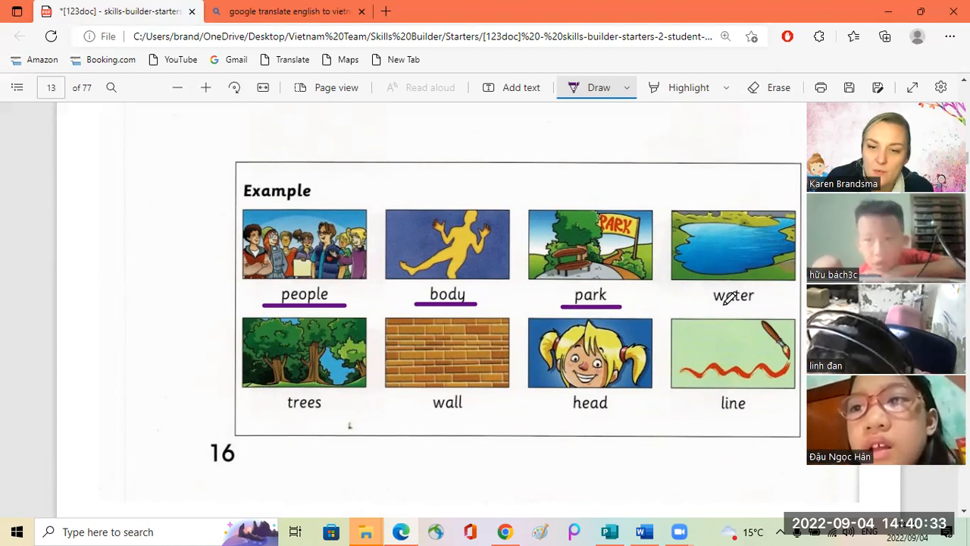
{"action": "left_click_drag", "start_coordinate": [698, 306], "coordinate": [770, 306]}
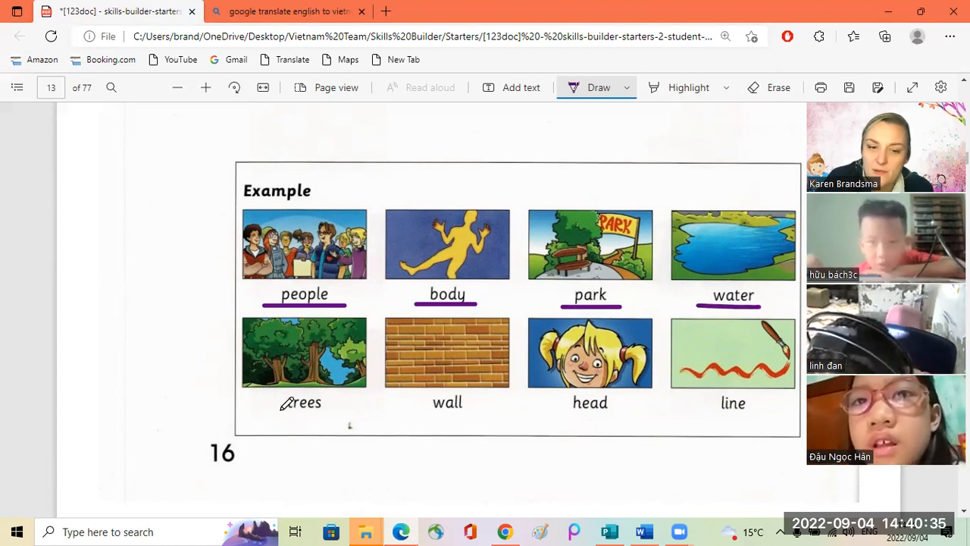
{"action": "left_click_drag", "start_coordinate": [276, 412], "coordinate": [334, 413]}
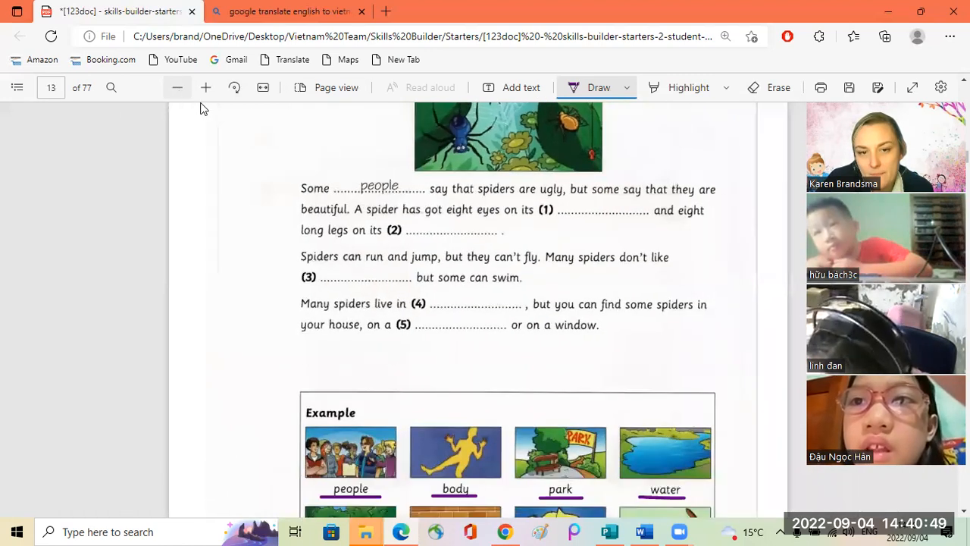
- Scroll to the spider word box and switch to the Erase tool
{"action": "scroll", "scroll_direction": "down", "scroll_amount": 3}
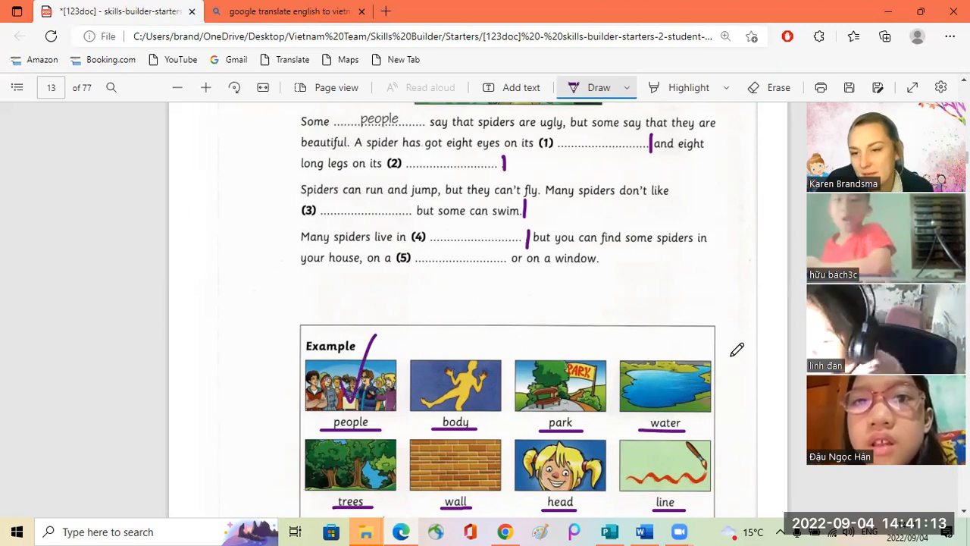
{"action": "mouse_move", "coordinate": [746, 310]}
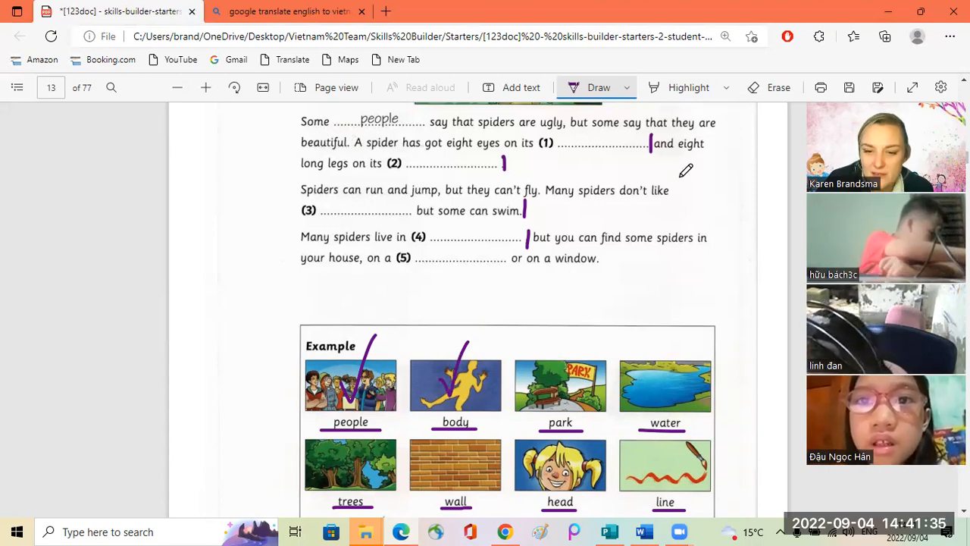
{"action": "left_click", "coordinate": [779, 86]}
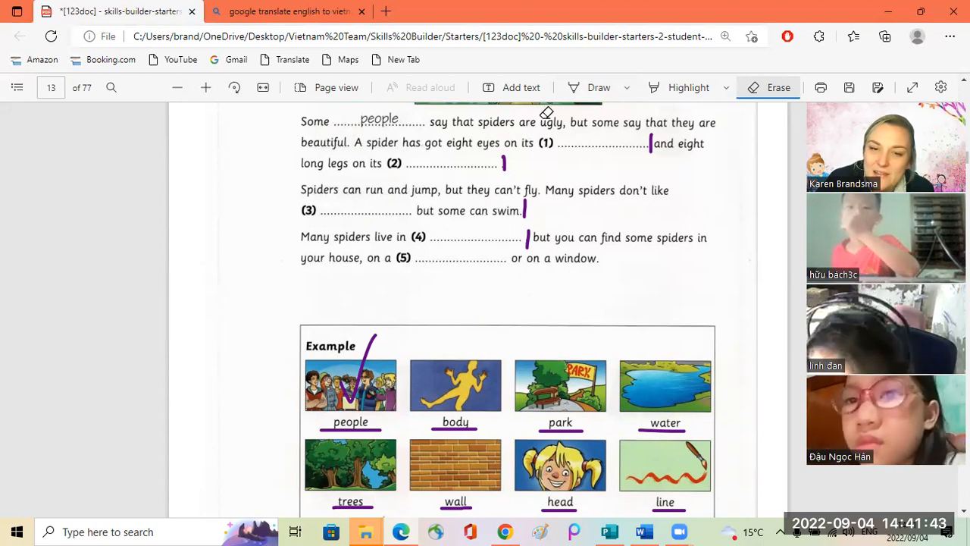
- Reselect the Draw pen and tick the trees picture in the Example box
{"action": "left_click", "coordinate": [598, 86]}
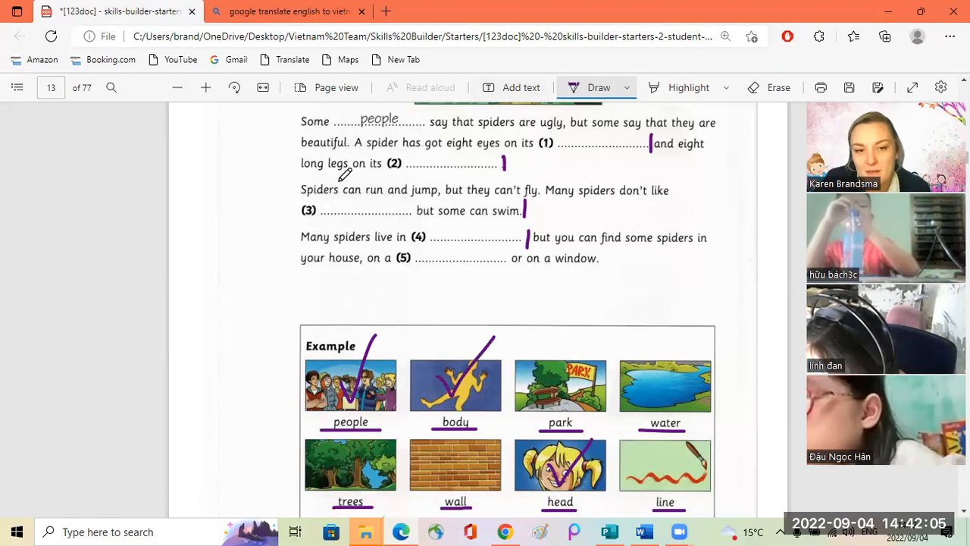
{"action": "mouse_move", "coordinate": [650, 276]}
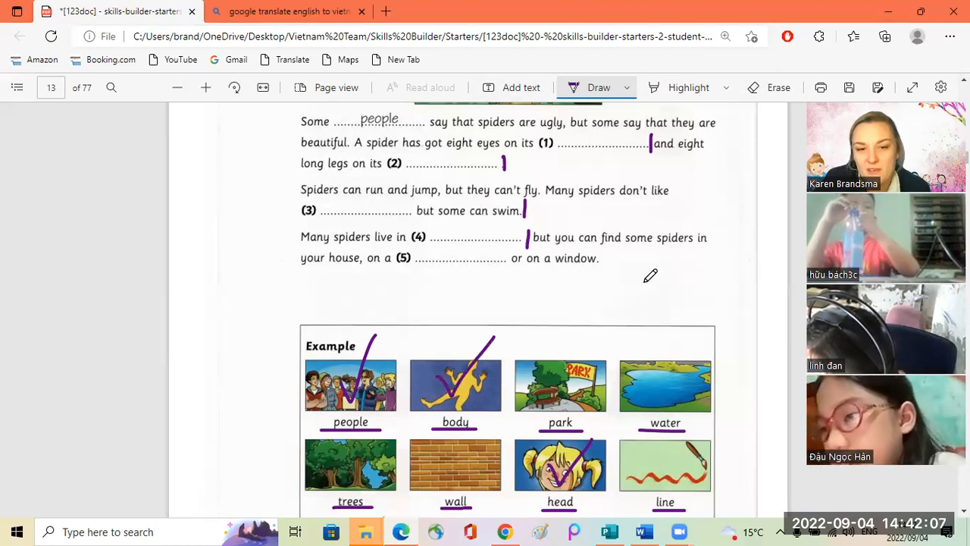
{"action": "mouse_move", "coordinate": [655, 273]}
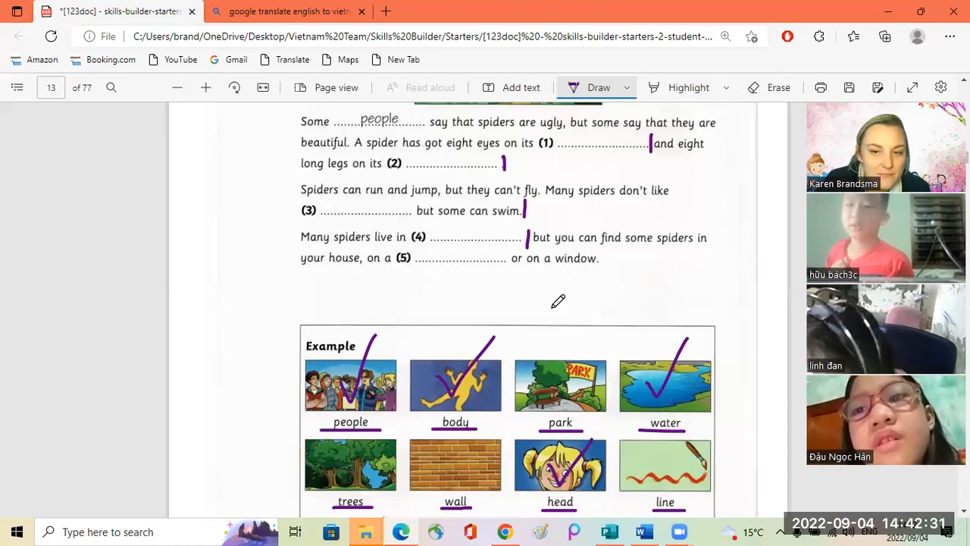
{"action": "mouse_move", "coordinate": [698, 276]}
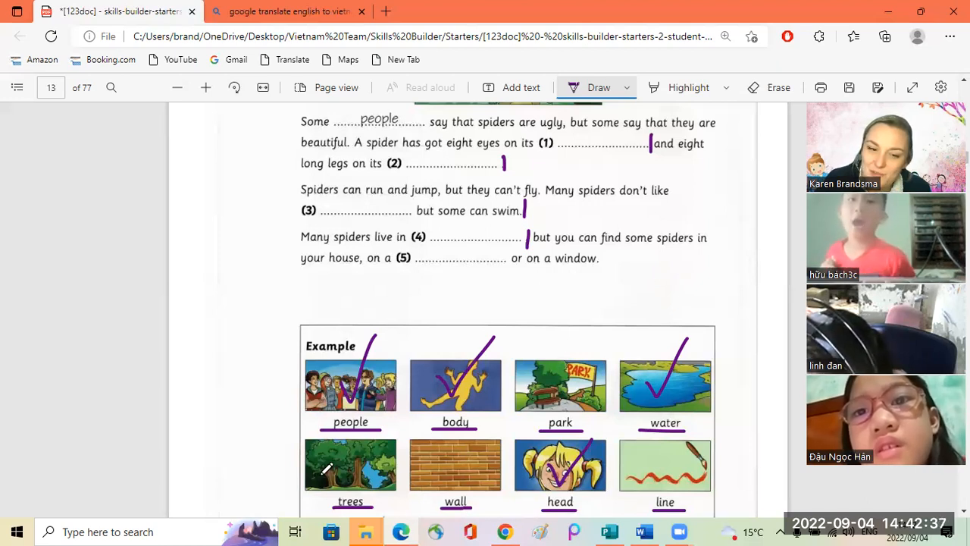
{"action": "left_click_drag", "start_coordinate": [318, 470], "coordinate": [395, 412]}
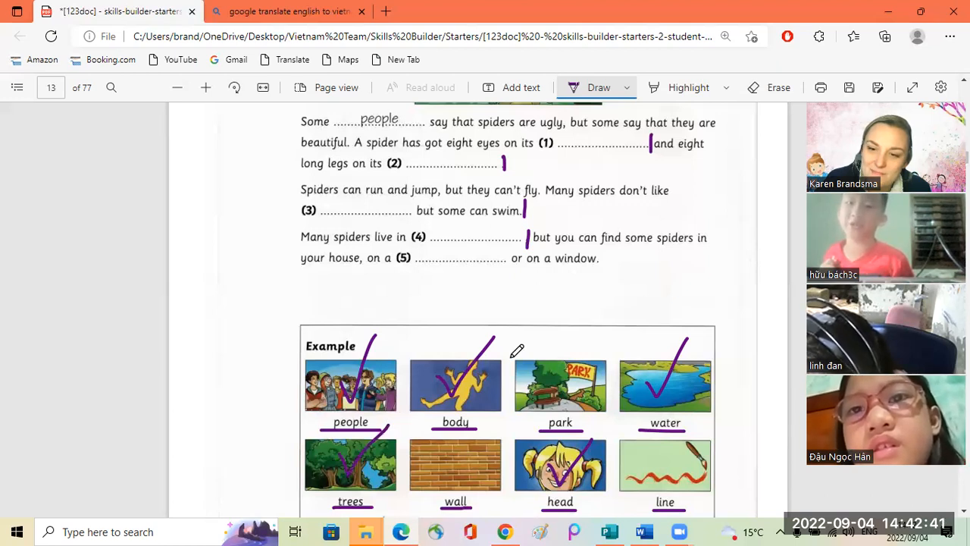
{"action": "mouse_move", "coordinate": [606, 306]}
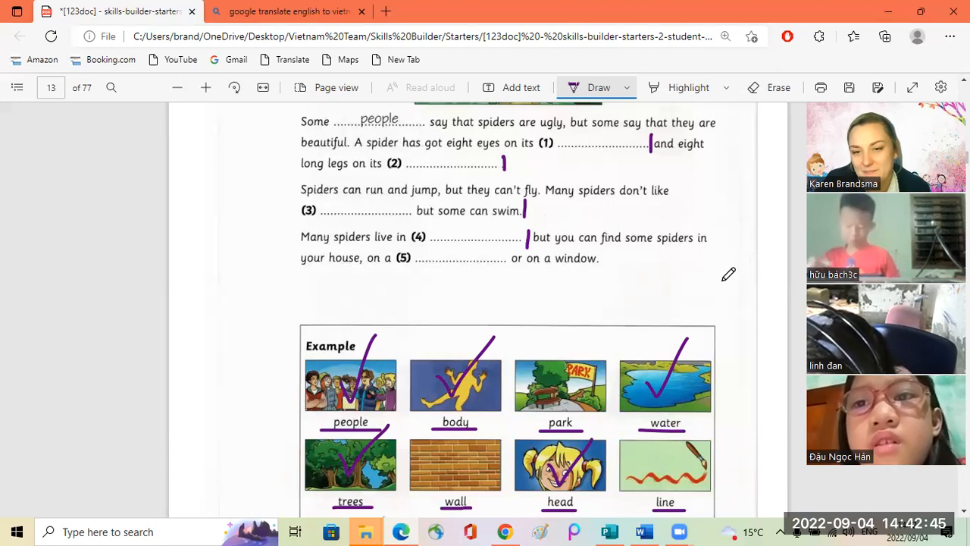
{"action": "mouse_move", "coordinate": [699, 289]}
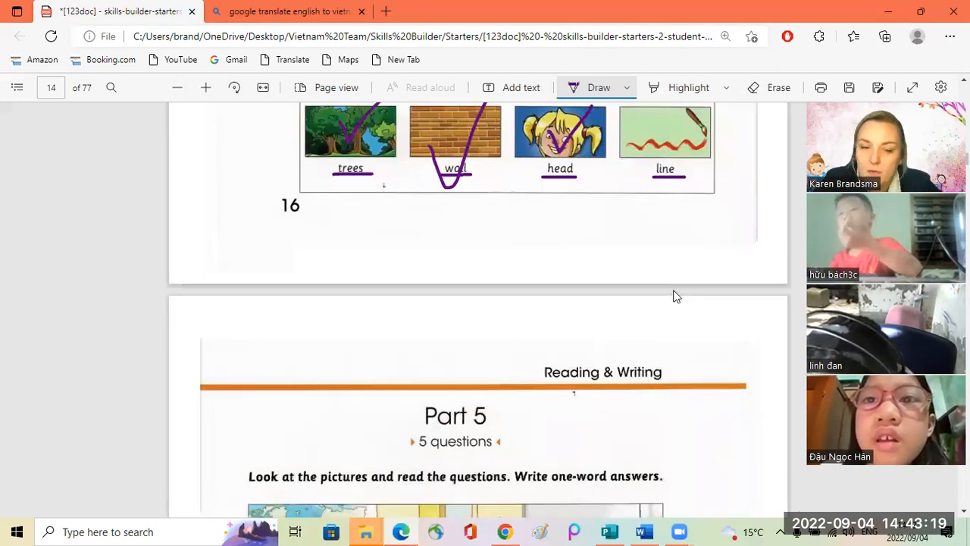
- Scroll down to page 14's Part 5 questions and zoom in on the classroom picture
{"action": "scroll", "scroll_direction": "down", "scroll_amount": 3}
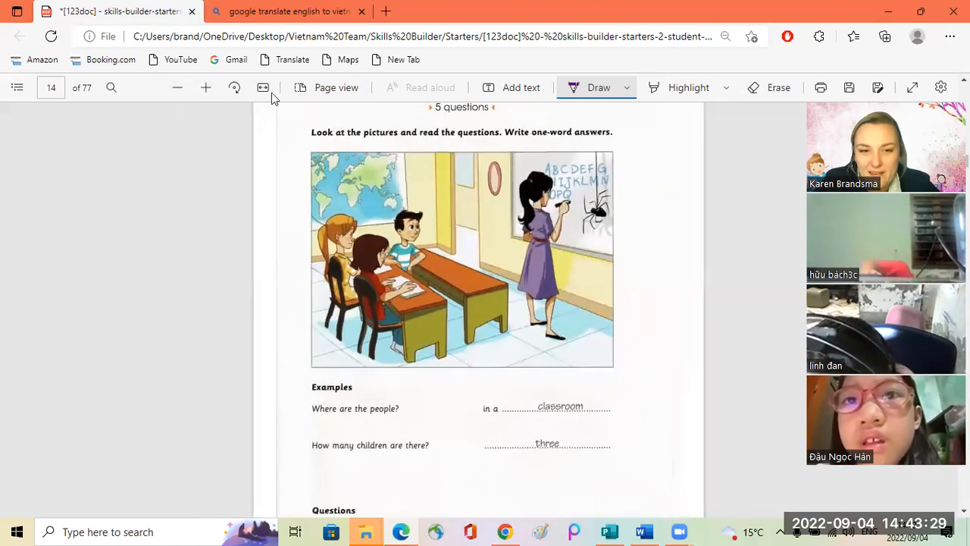
{"action": "left_click", "coordinate": [206, 87]}
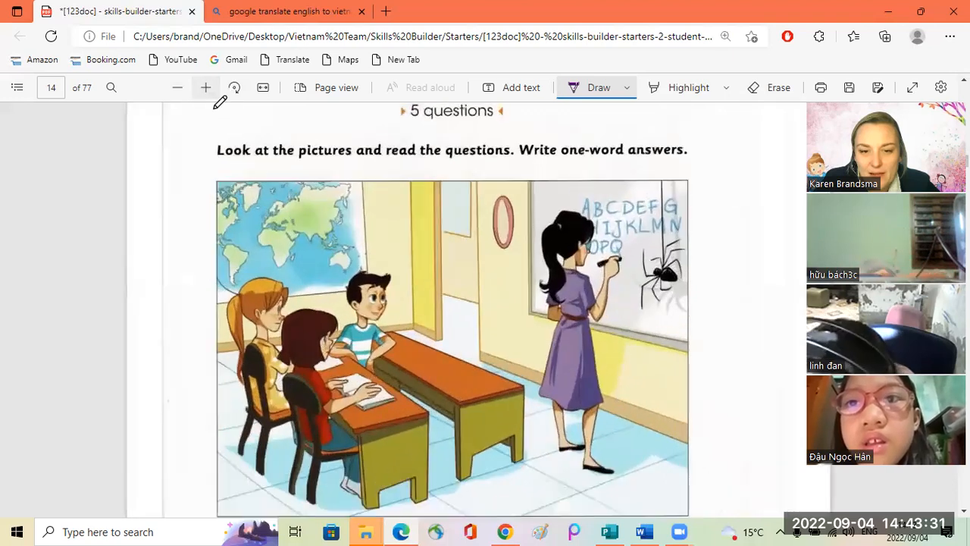
{"action": "scroll", "scroll_direction": "down", "scroll_amount": 3}
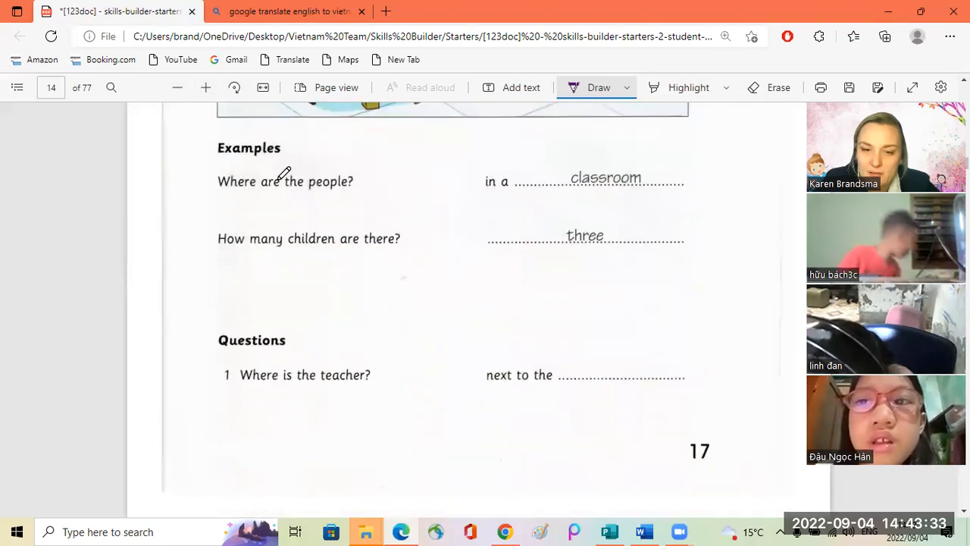
{"action": "mouse_move", "coordinate": [276, 275]}
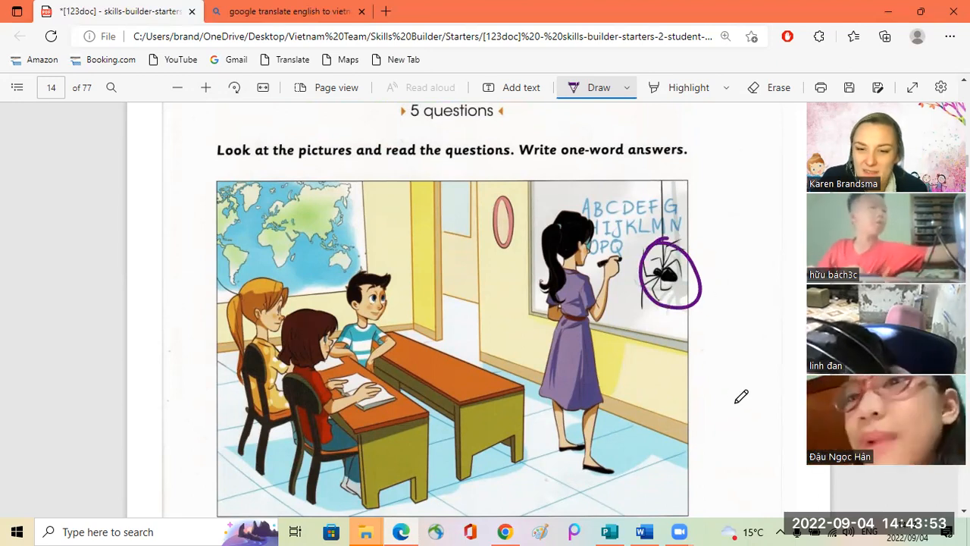
{"action": "scroll", "scroll_direction": "down", "scroll_amount": 3}
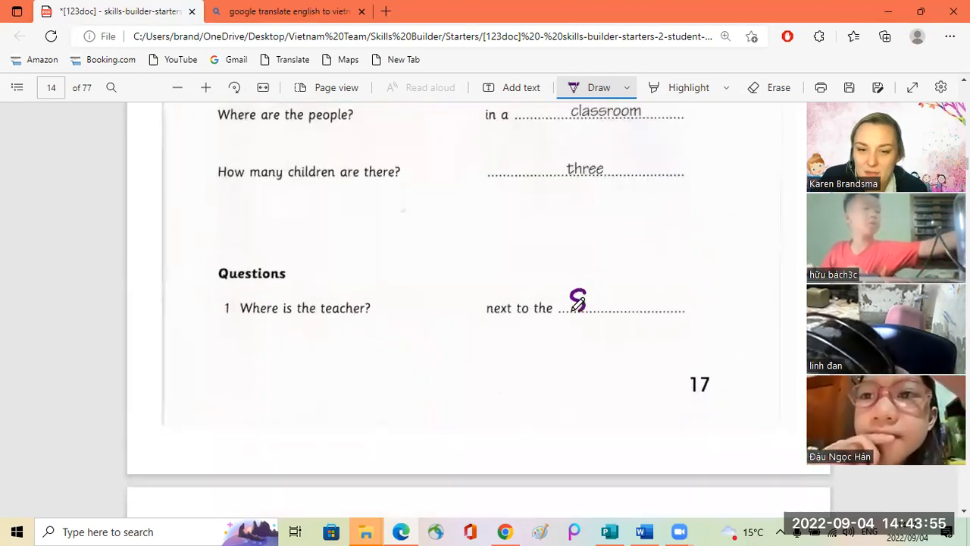